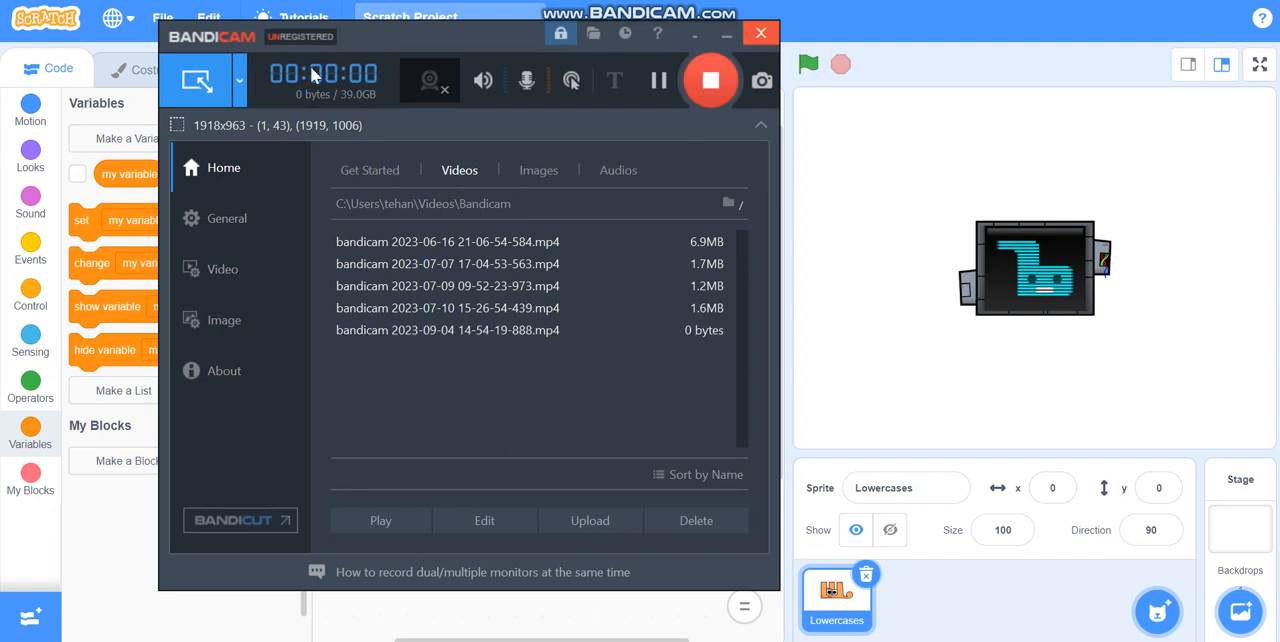
# Upload the ytmp3 4 audio file from Downloads as a new Lowercases sound
pyautogui.click(760, 32)
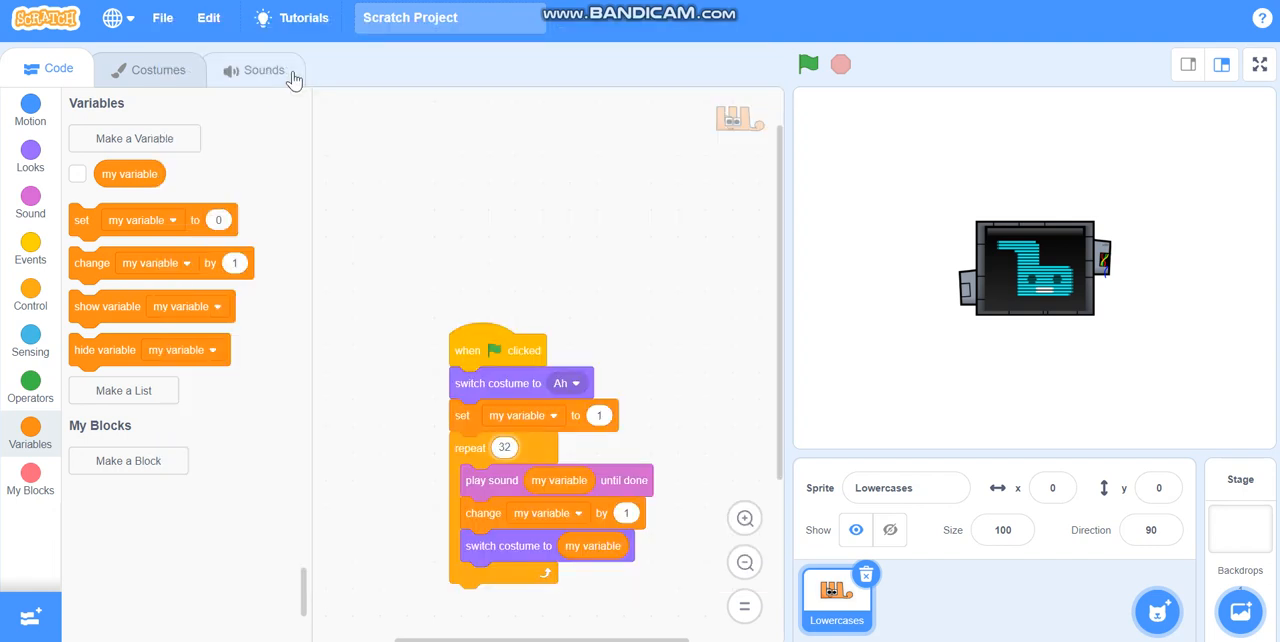
pyautogui.moveTo(728, 376)
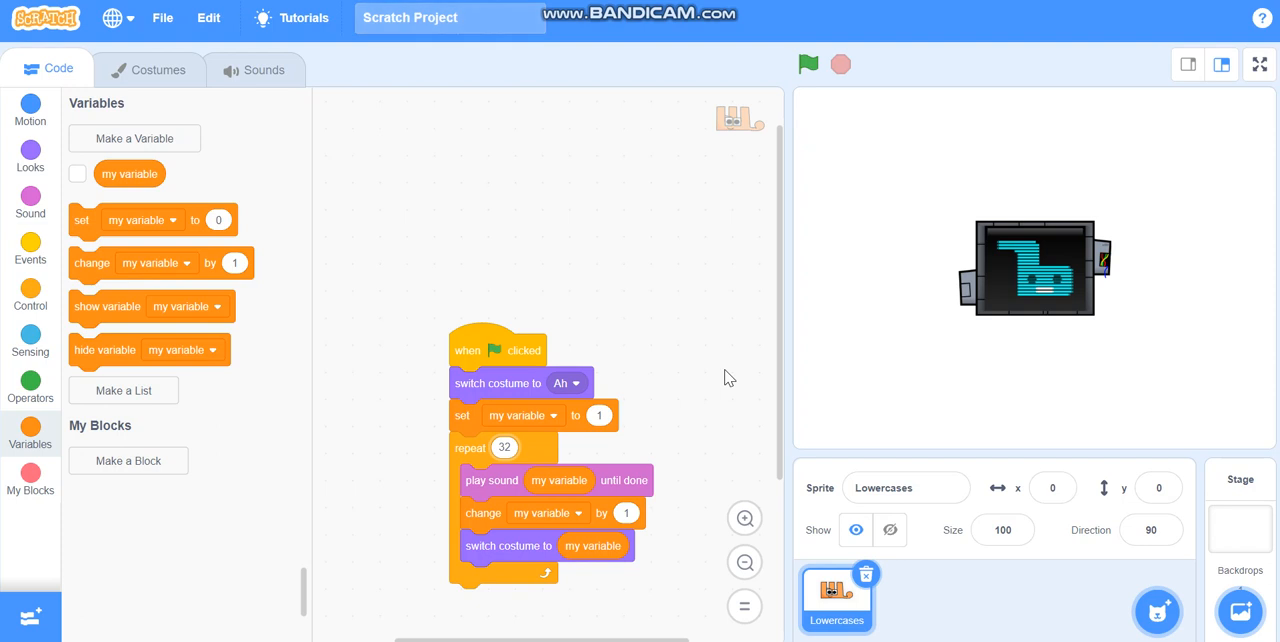
pyautogui.moveTo(404, 108)
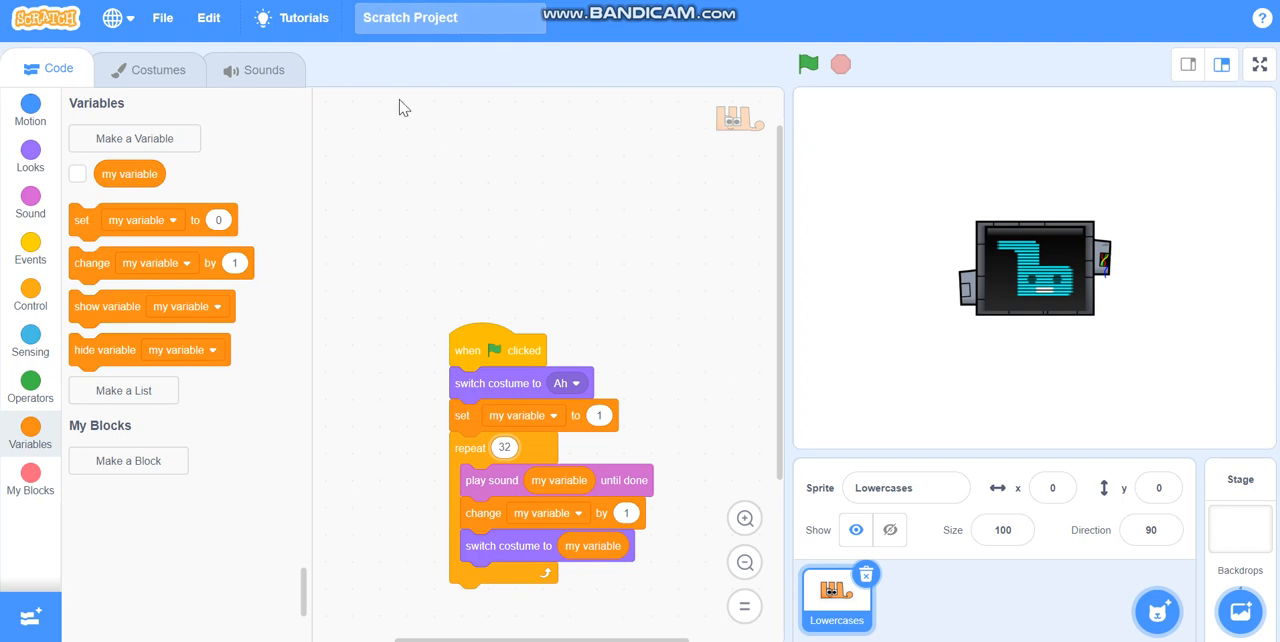
pyautogui.moveTo(282, 70)
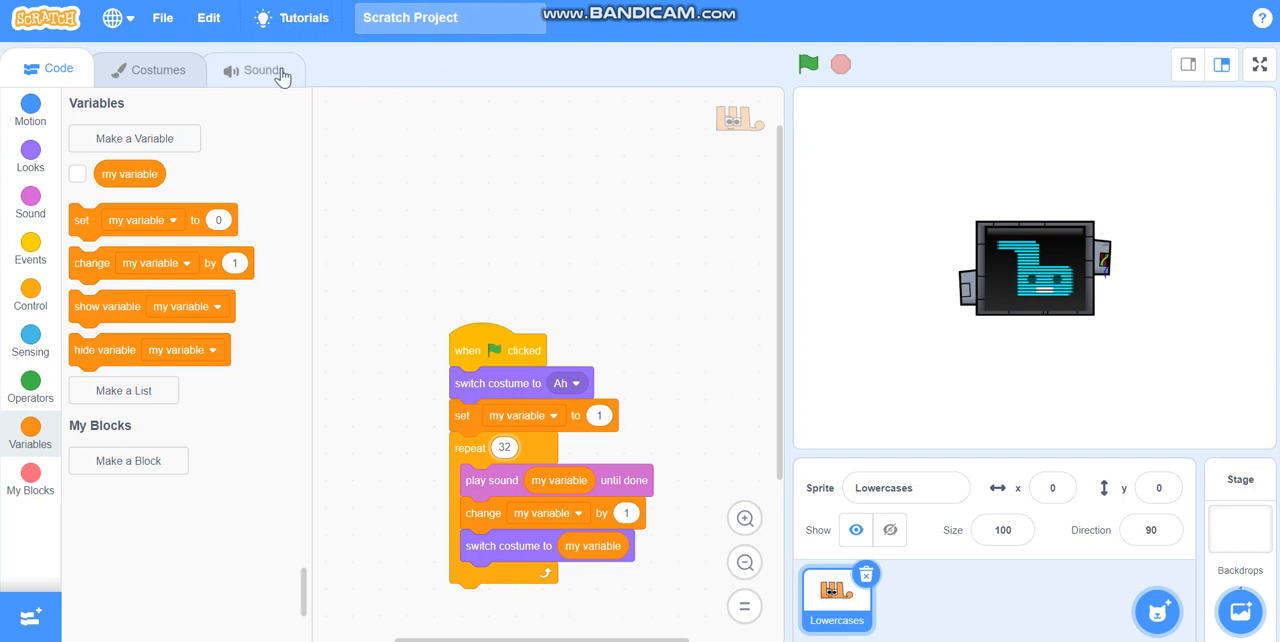
pyautogui.moveTo(190, 290)
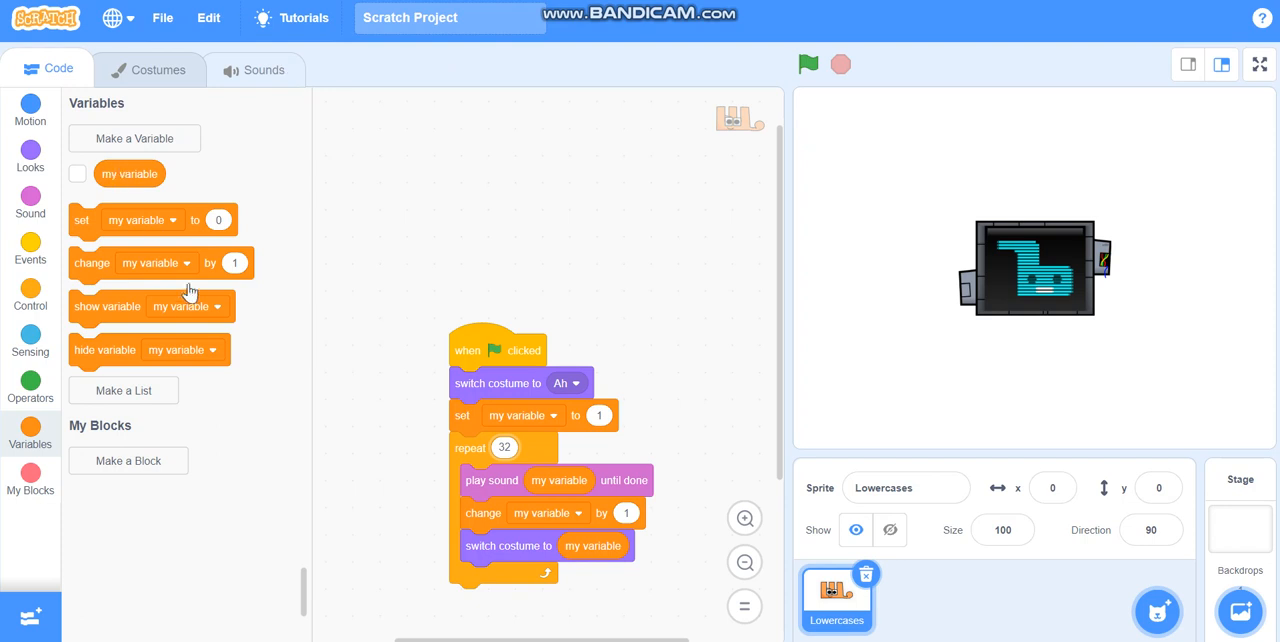
pyautogui.click(264, 68)
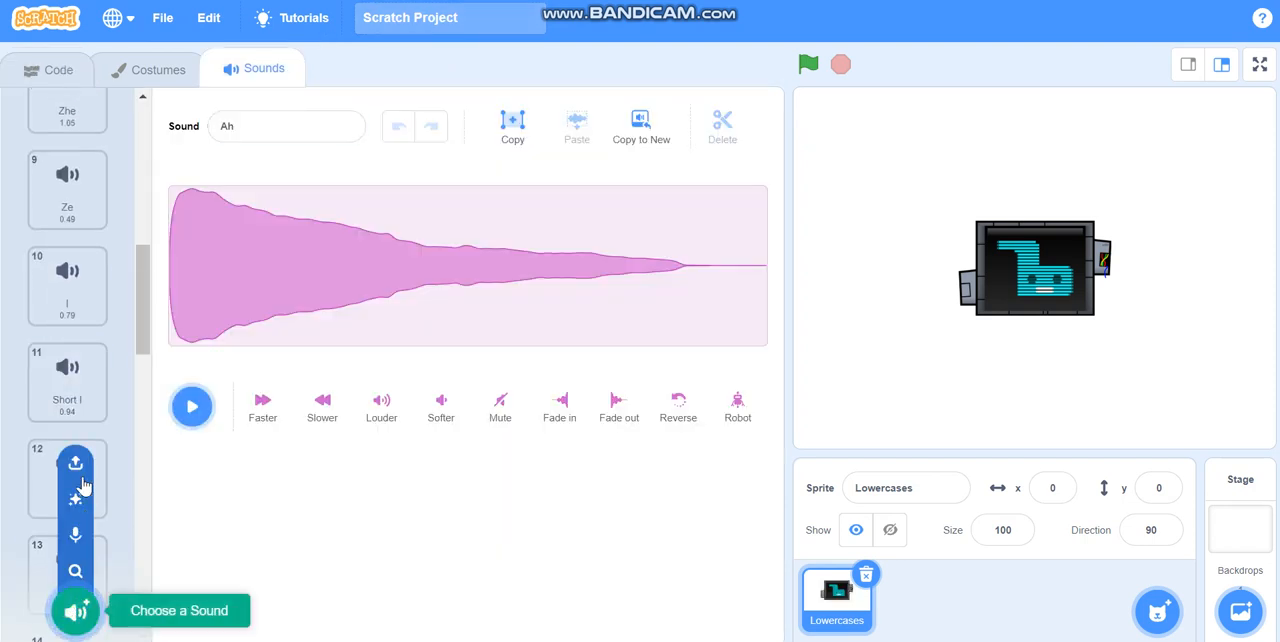
pyautogui.moveTo(76, 464)
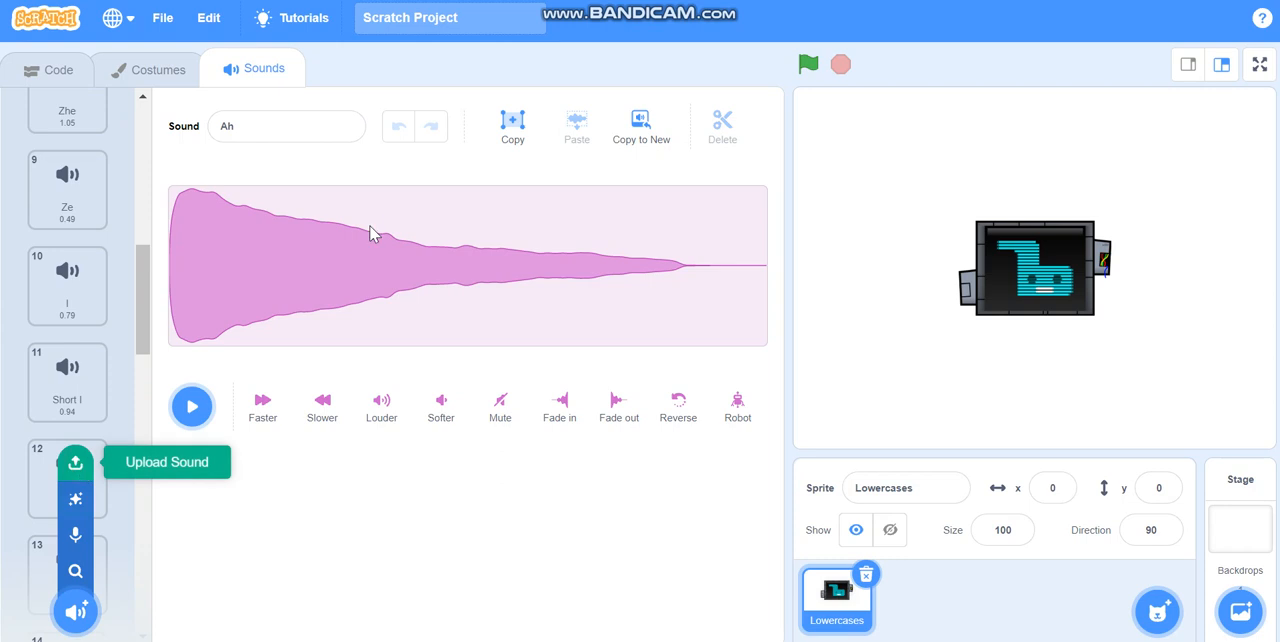
pyautogui.click(76, 464)
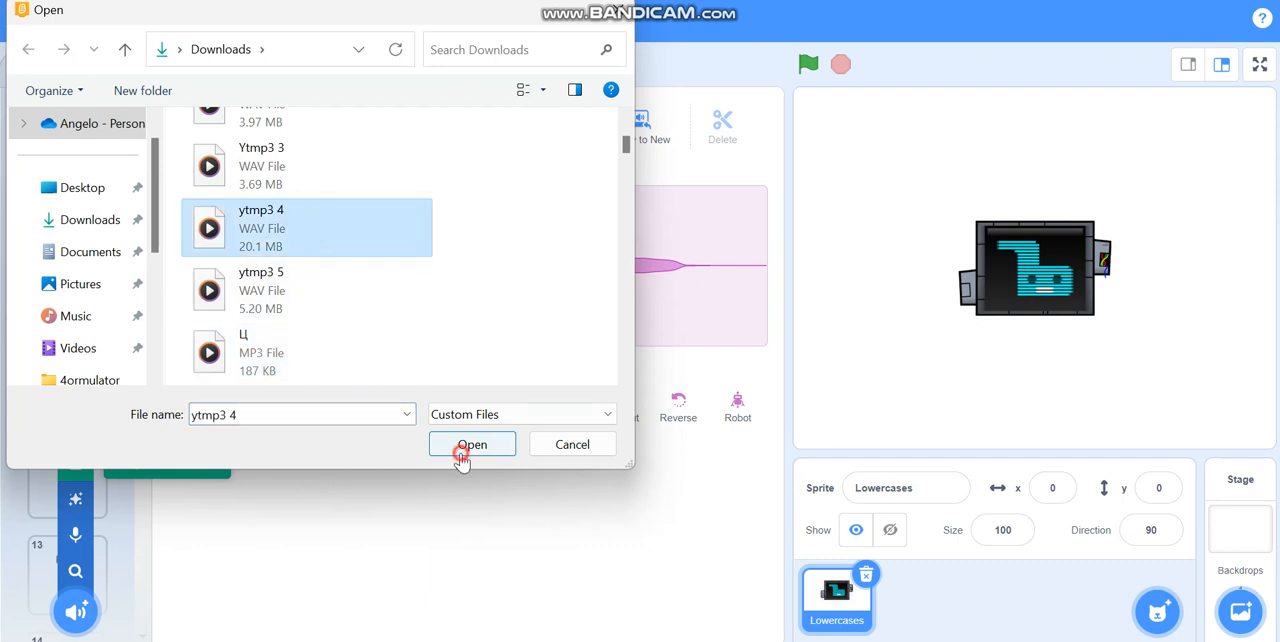
pyautogui.click(472, 444)
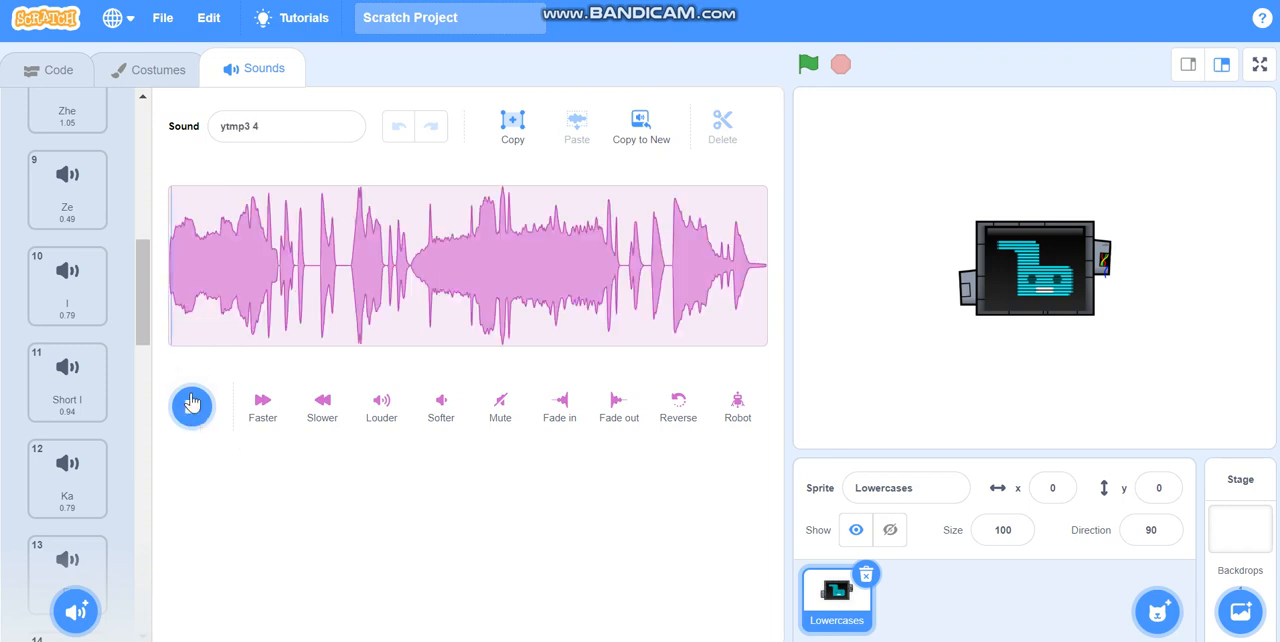
# Play the ytmp3 4 sound and select its opening part to preview the clip to keep
pyautogui.click(192, 408)
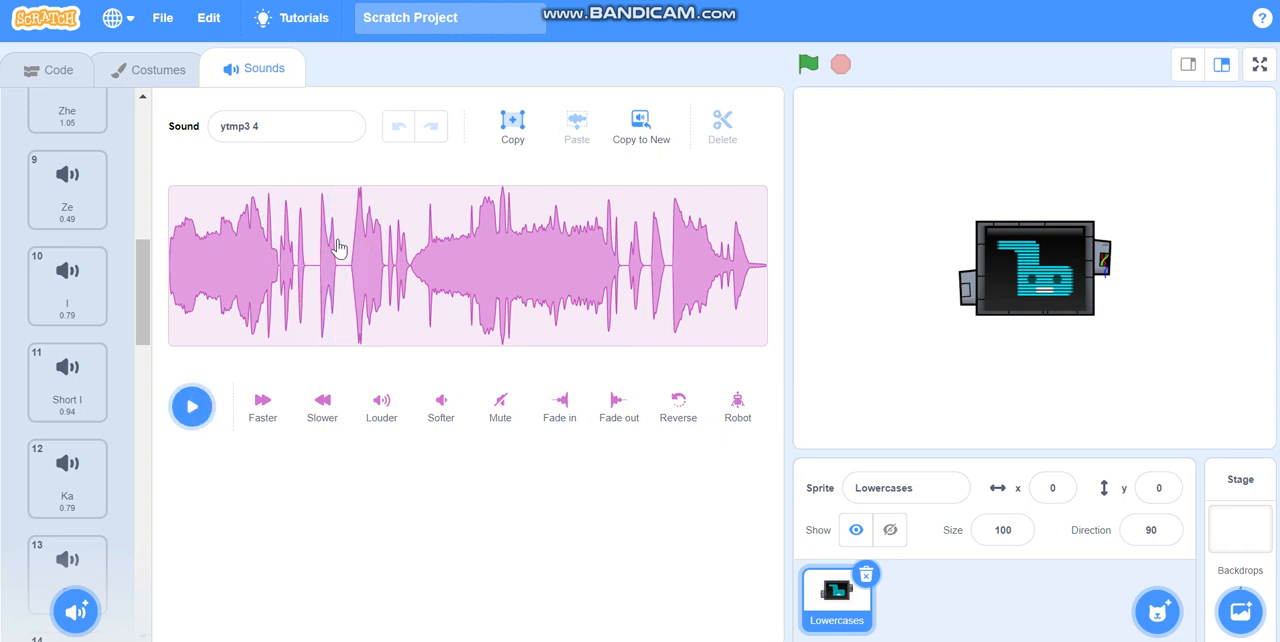
pyautogui.moveTo(168, 264); pyautogui.dragTo(340, 264)
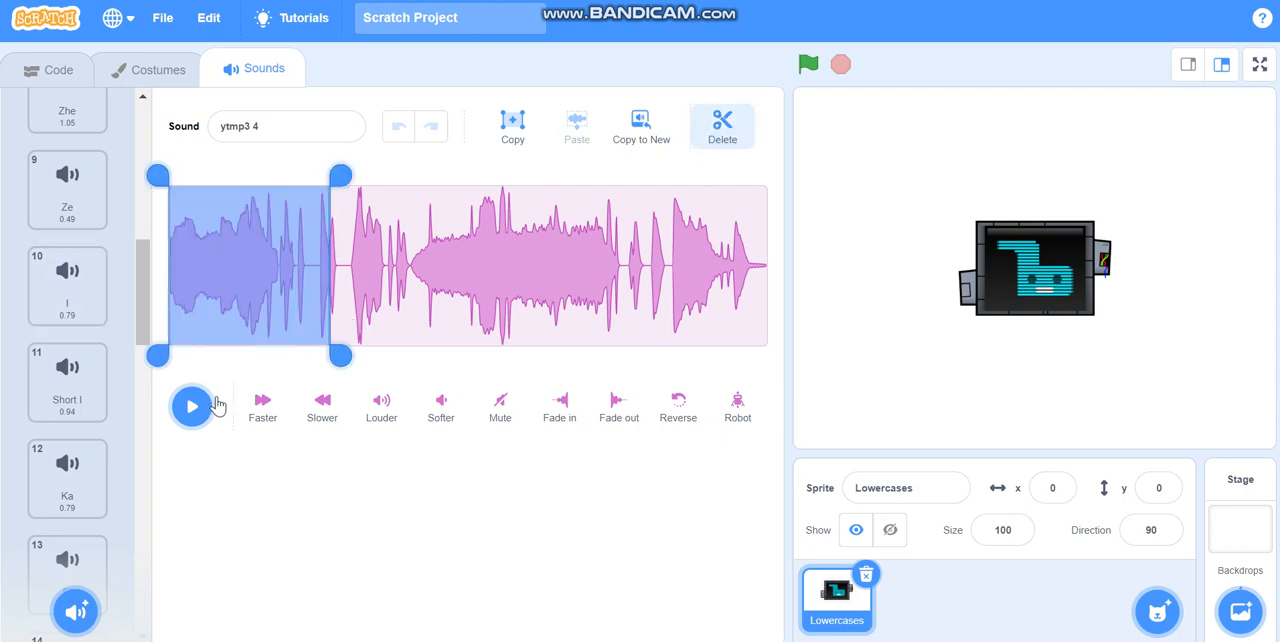
pyautogui.click(192, 404)
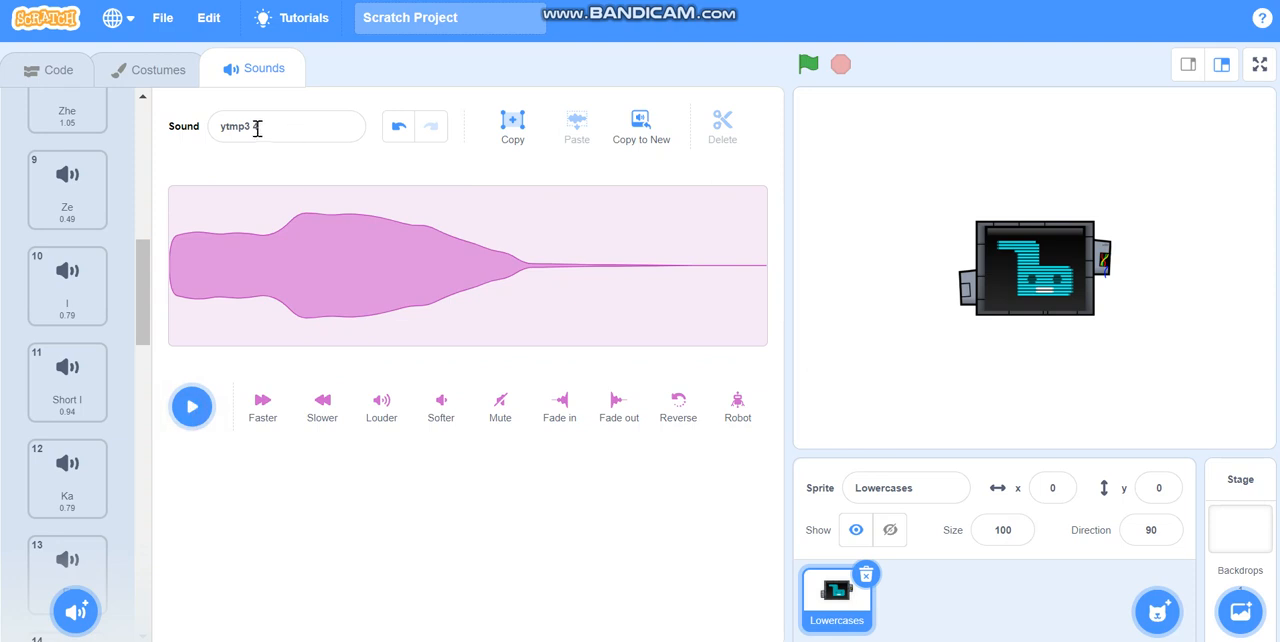
# Rename the trimmed sound to Sha and drag it into place among the letter sounds
pyautogui.click(268, 126)
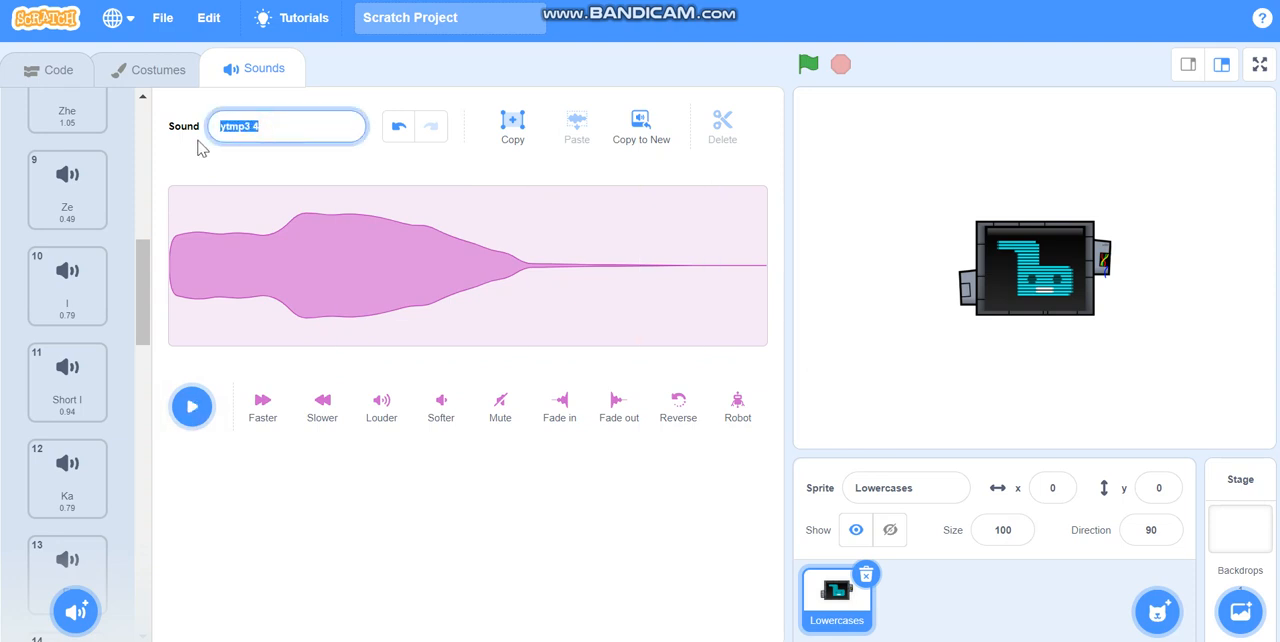
pyautogui.write('Sha')
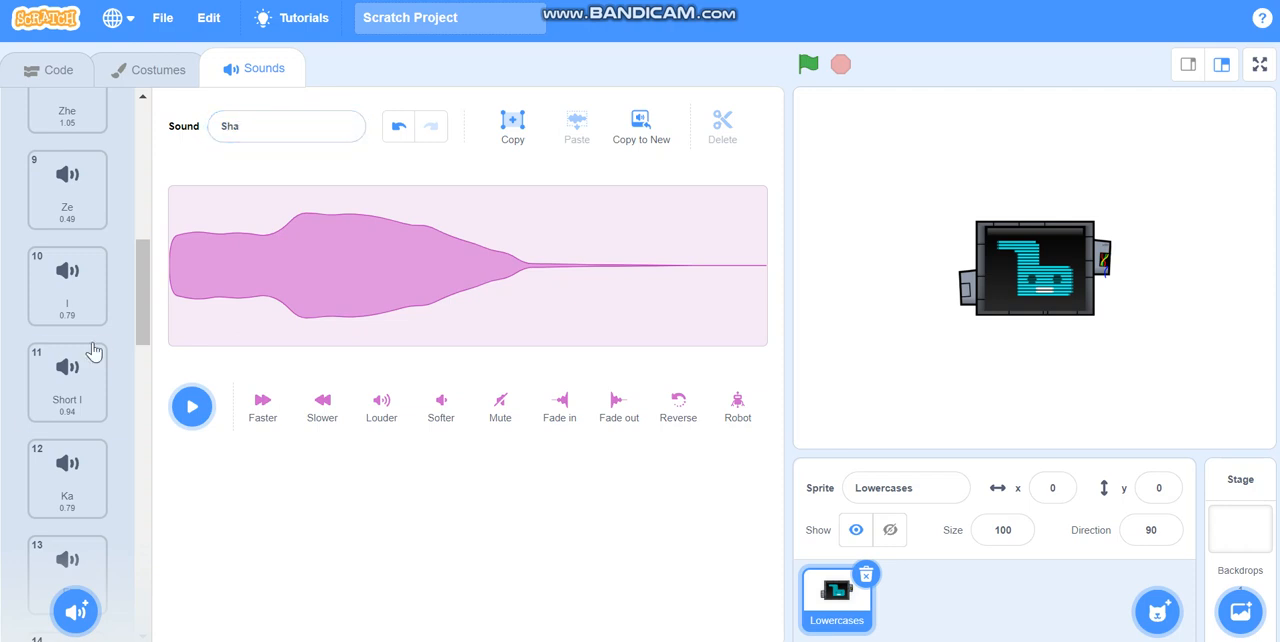
pyautogui.scroll(-3)
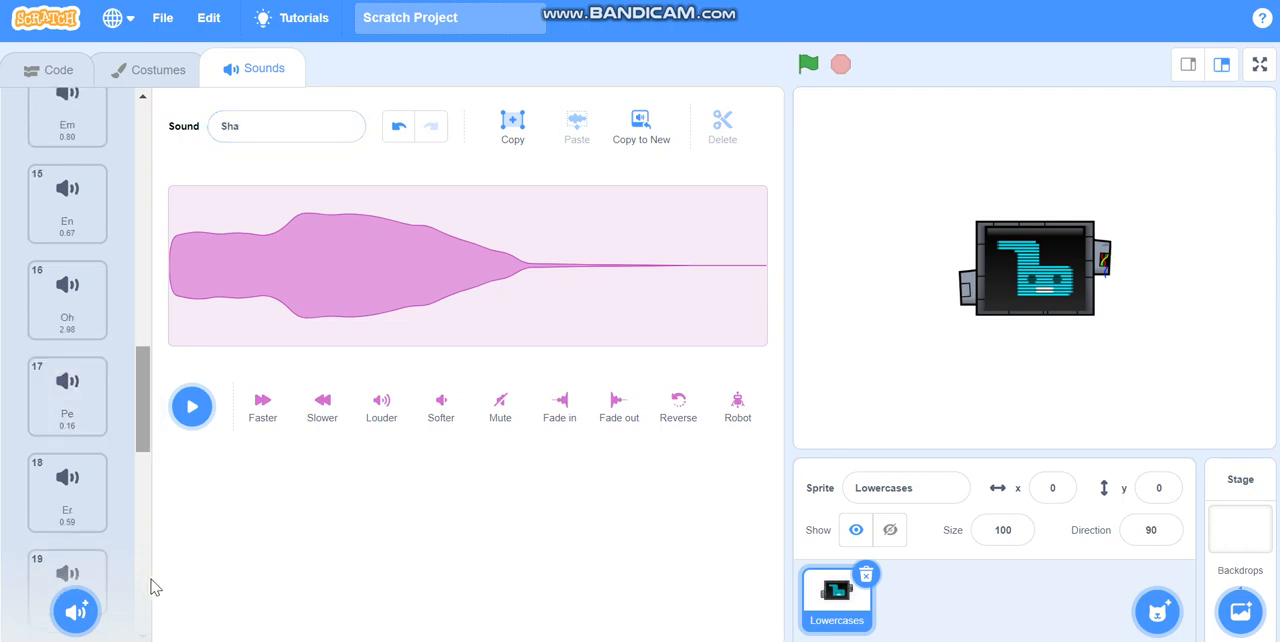
pyautogui.scroll(-3)
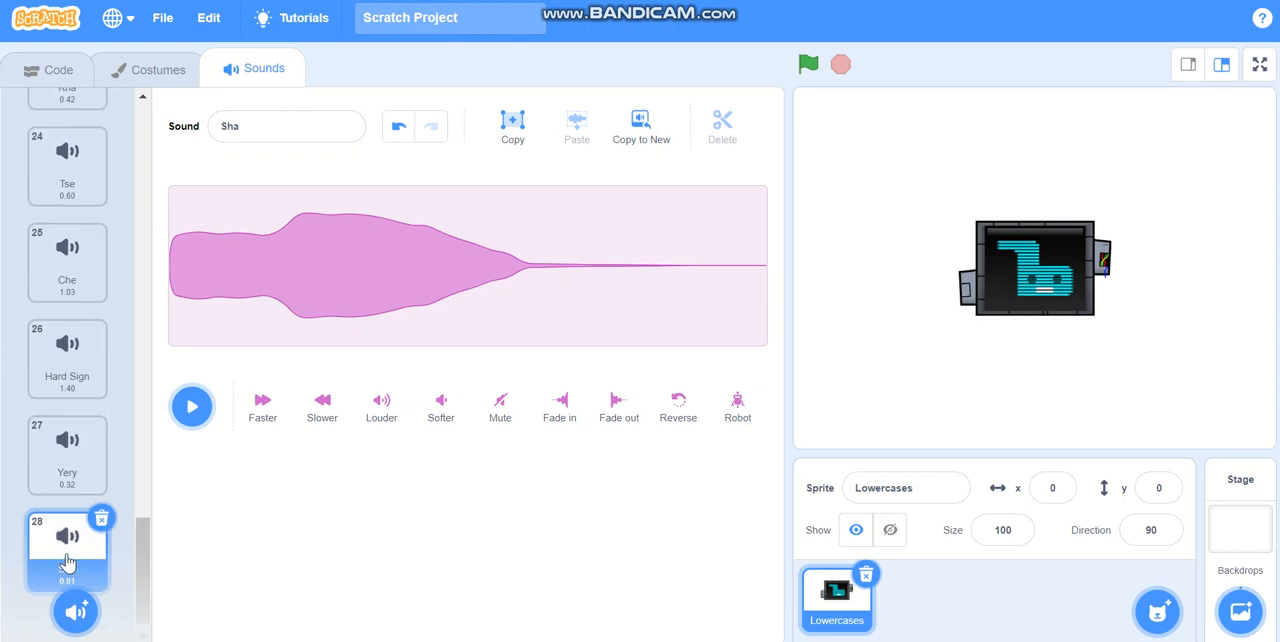
pyautogui.moveTo(68, 540); pyautogui.dragTo(68, 430)
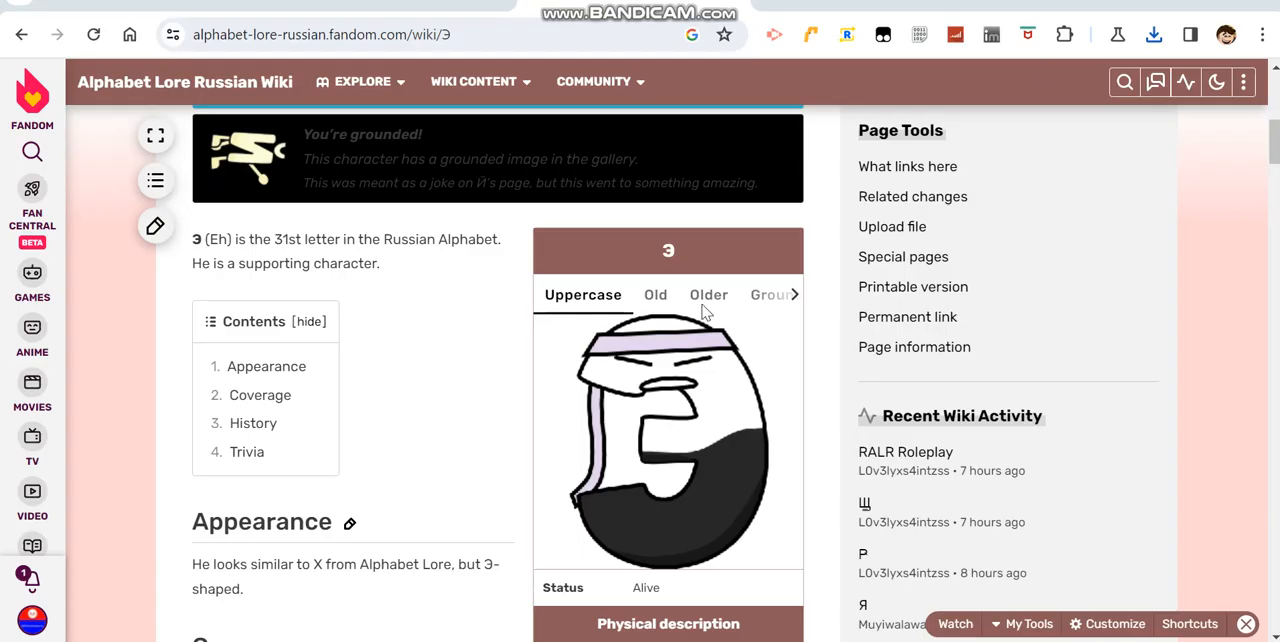
# Scroll through the Э letter article on the Alphabet Lore Russian Wiki
pyautogui.scroll(-3)
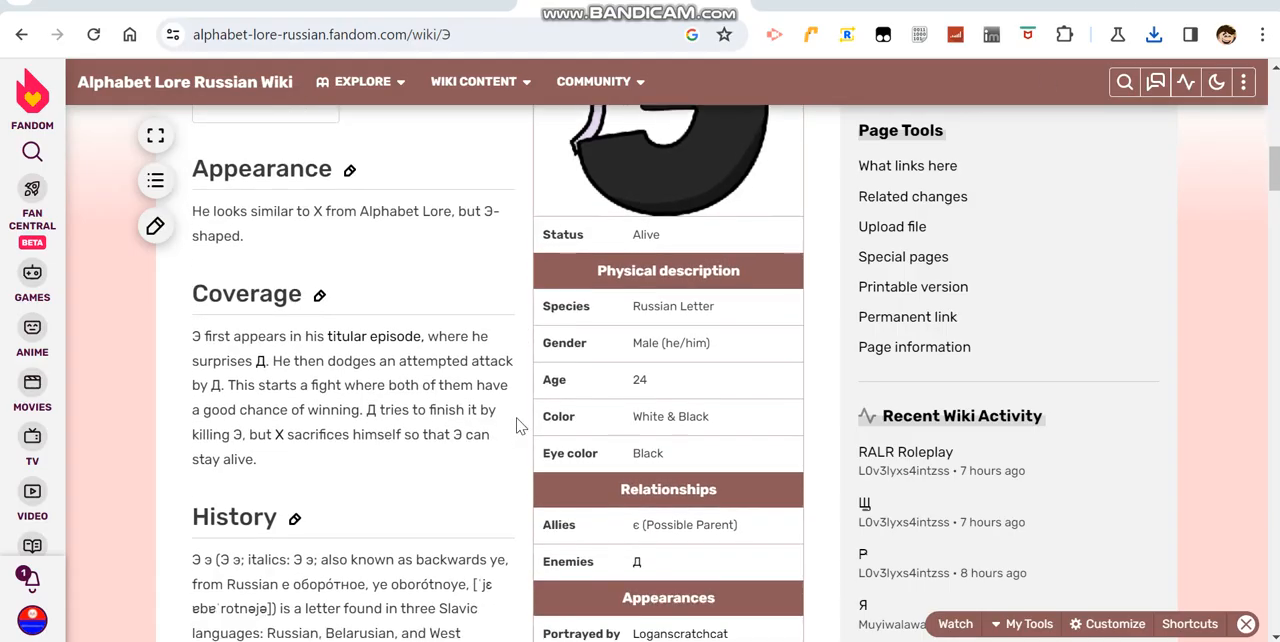
pyautogui.scroll(-3)
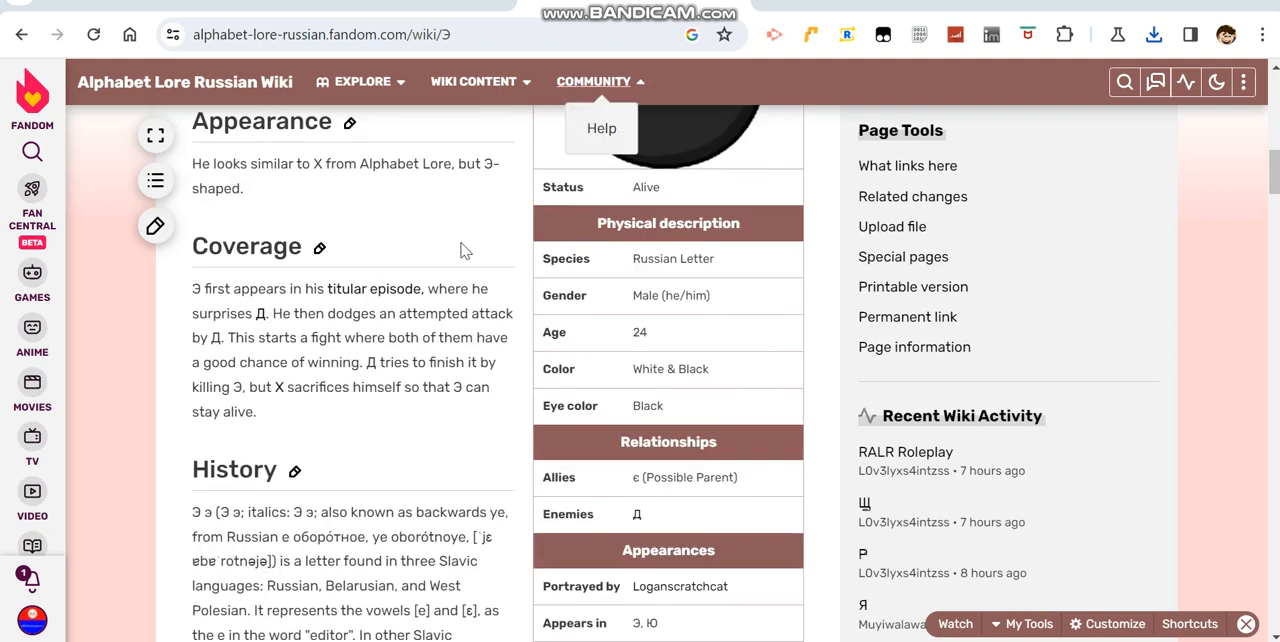
pyautogui.scroll(-3)
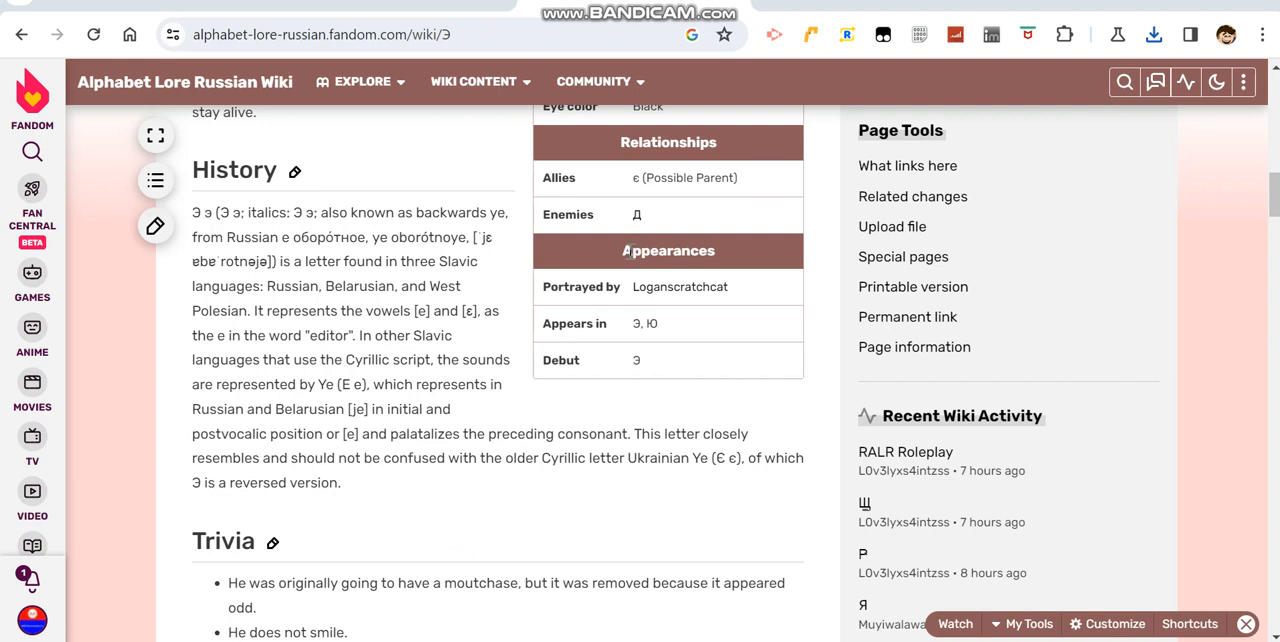
pyautogui.scroll(3)
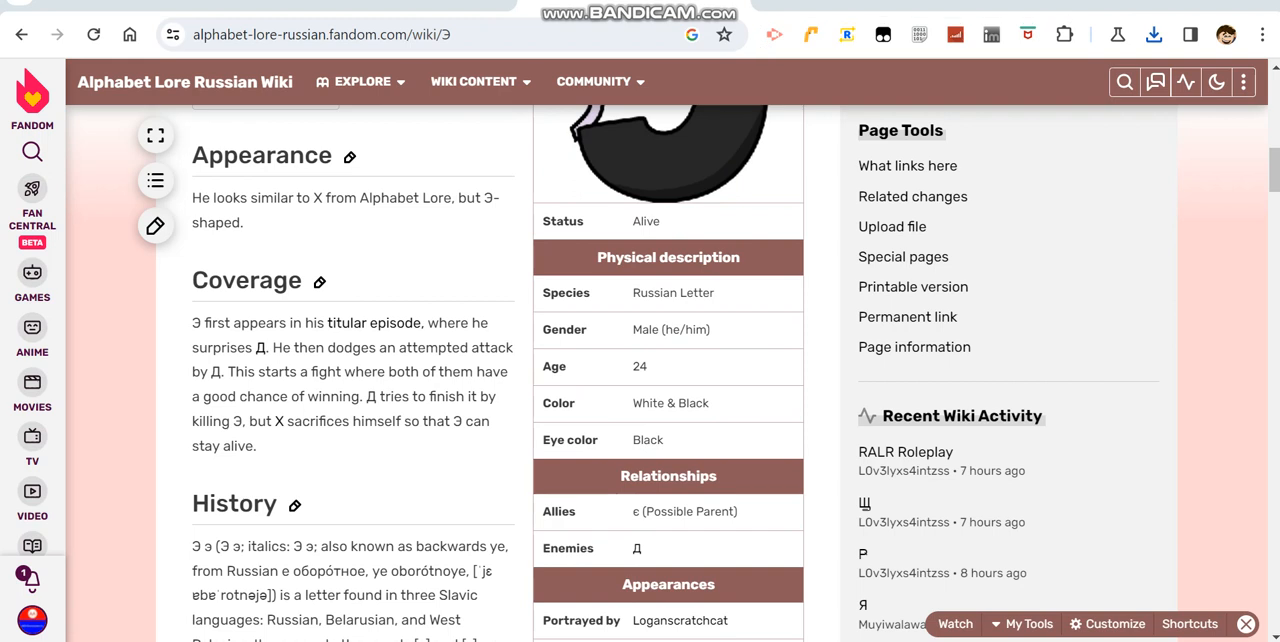
pyautogui.moveTo(908, 306)
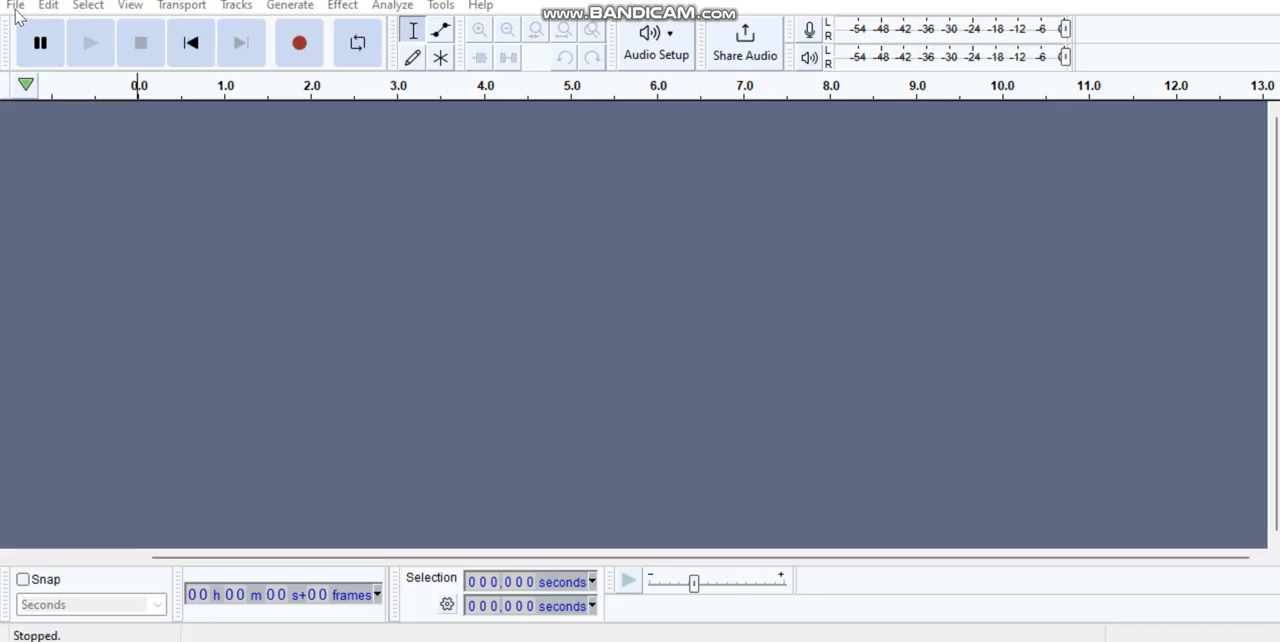
# Import the Myah-kij_znak_(3) recording into Audacity and play it back
pyautogui.click(12, 4)
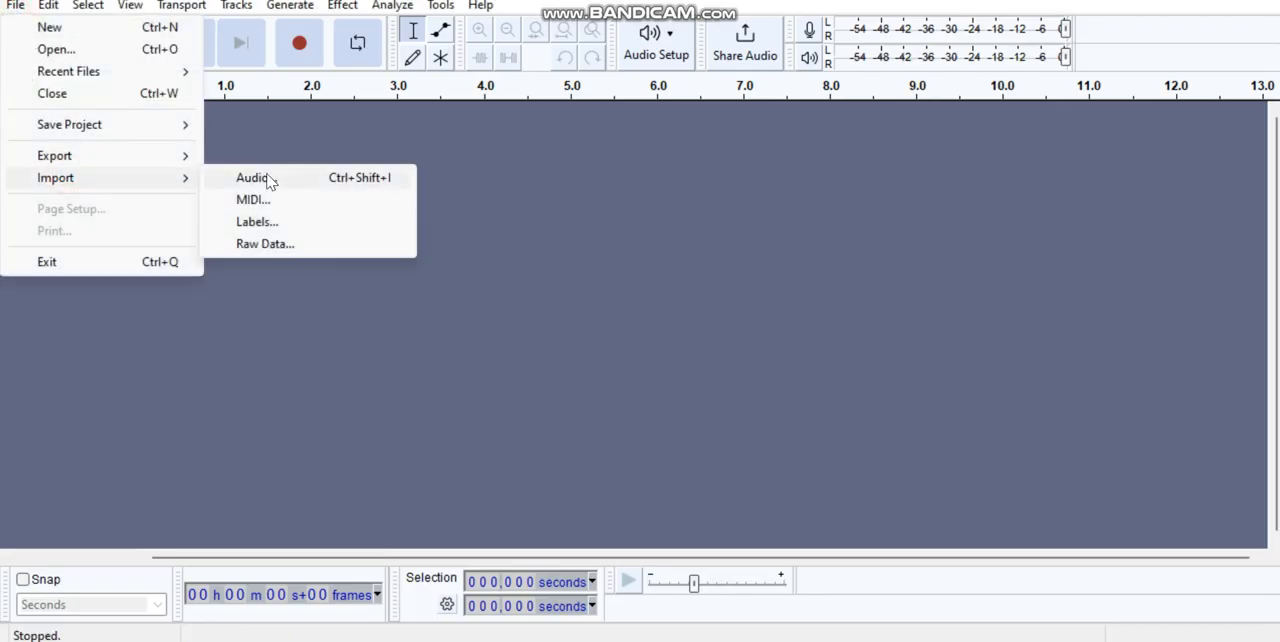
pyautogui.click(252, 176)
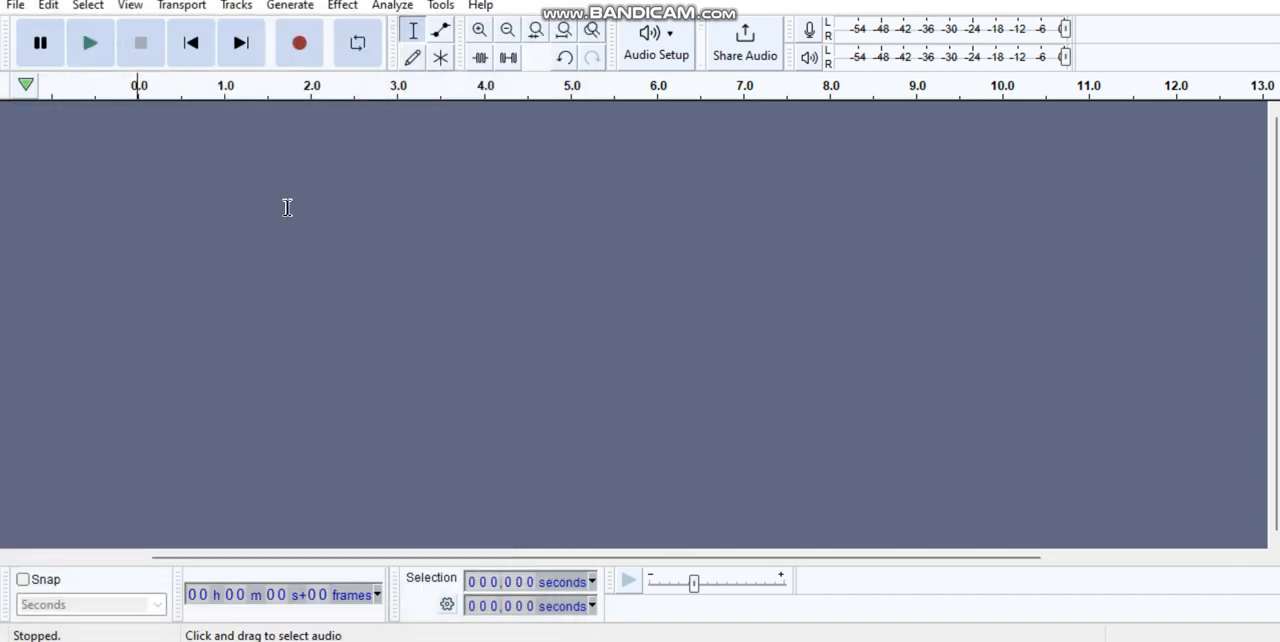
pyautogui.click(342, 6)
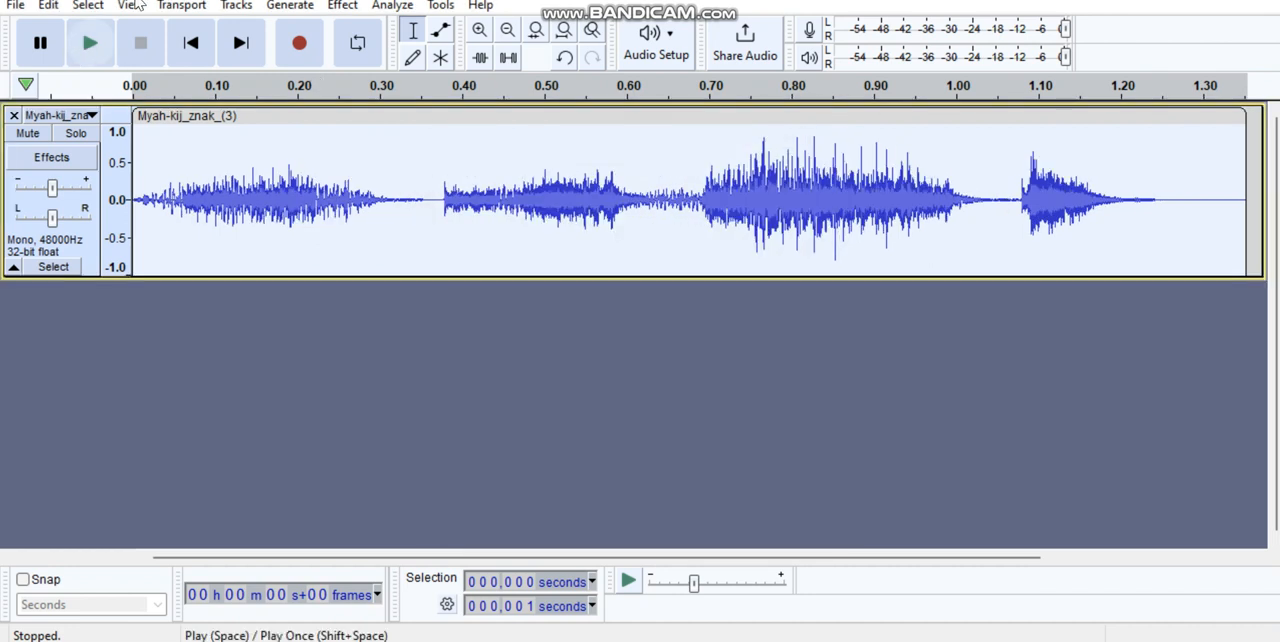
pyautogui.click(92, 44)
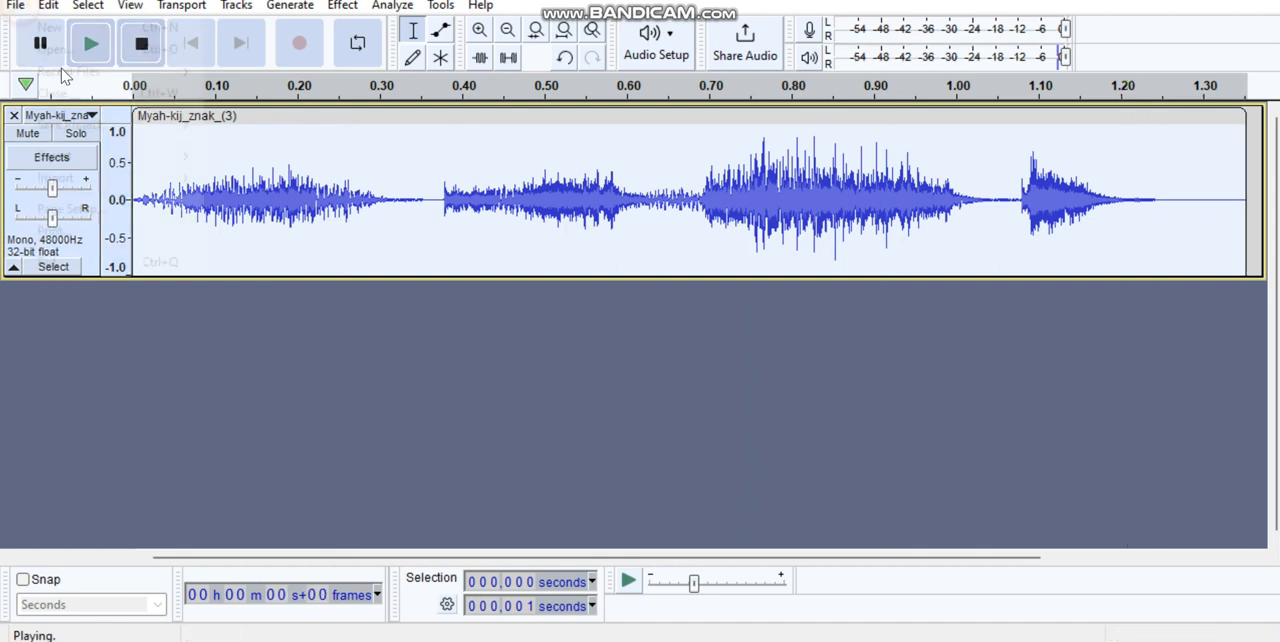
pyautogui.click(12, 4)
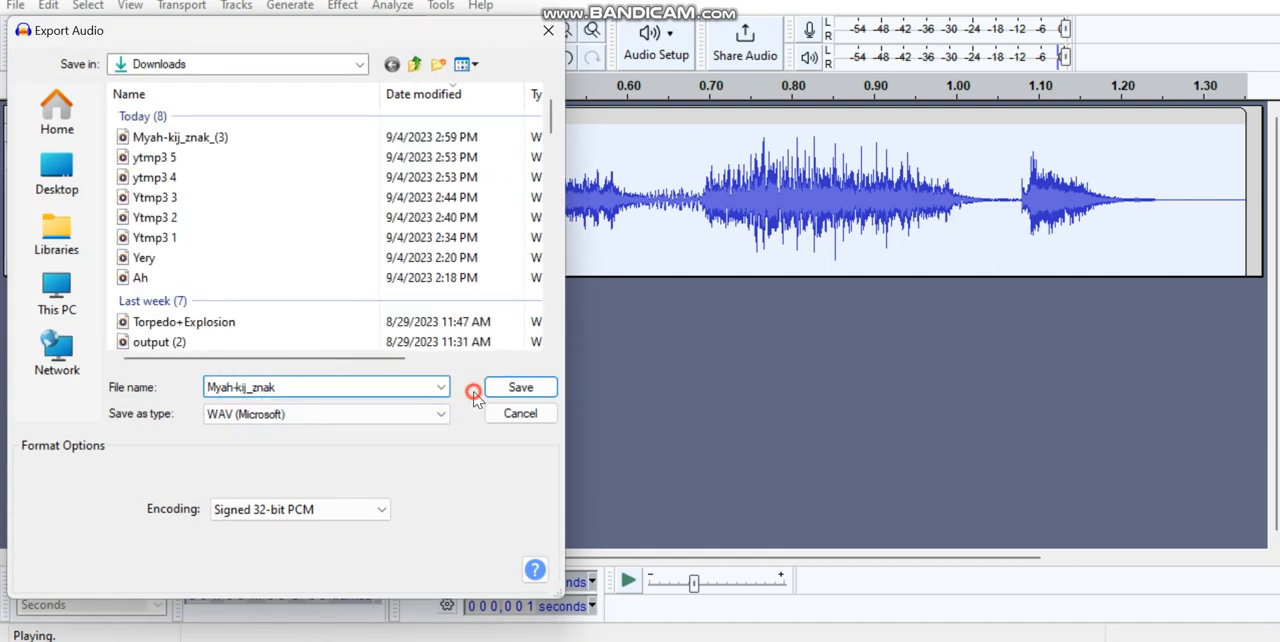
# Save the exported WAV as Myah-kij_znak in Downloads
pyautogui.click(520, 388)
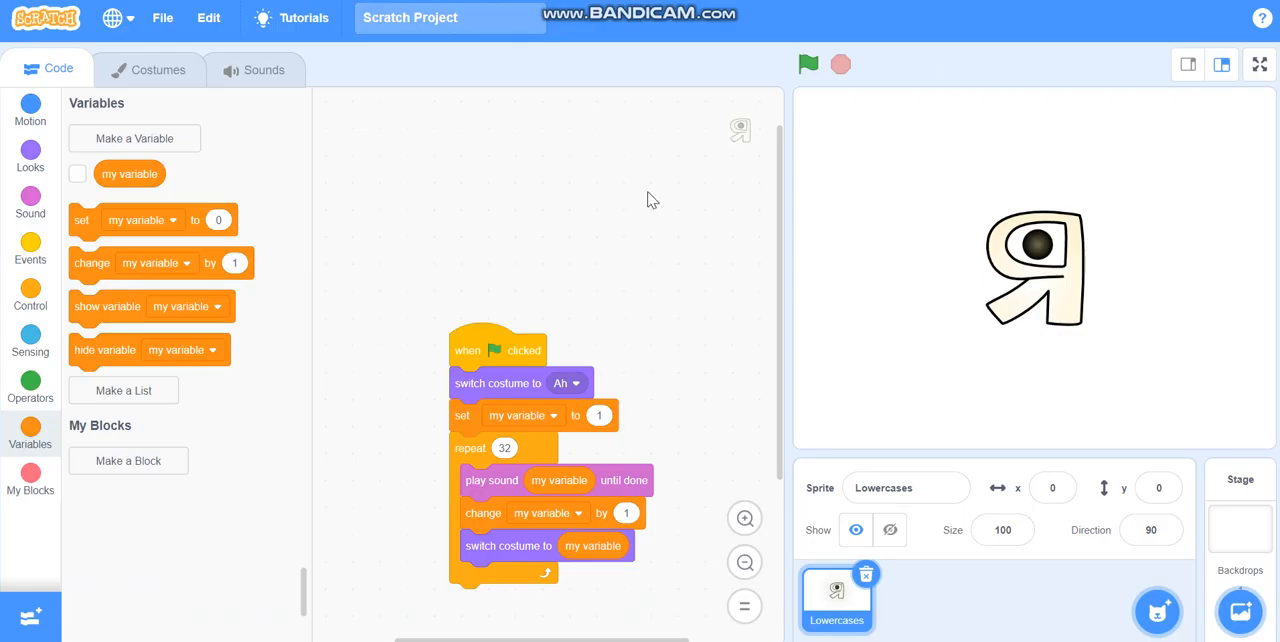
pyautogui.moveTo(100, 560)
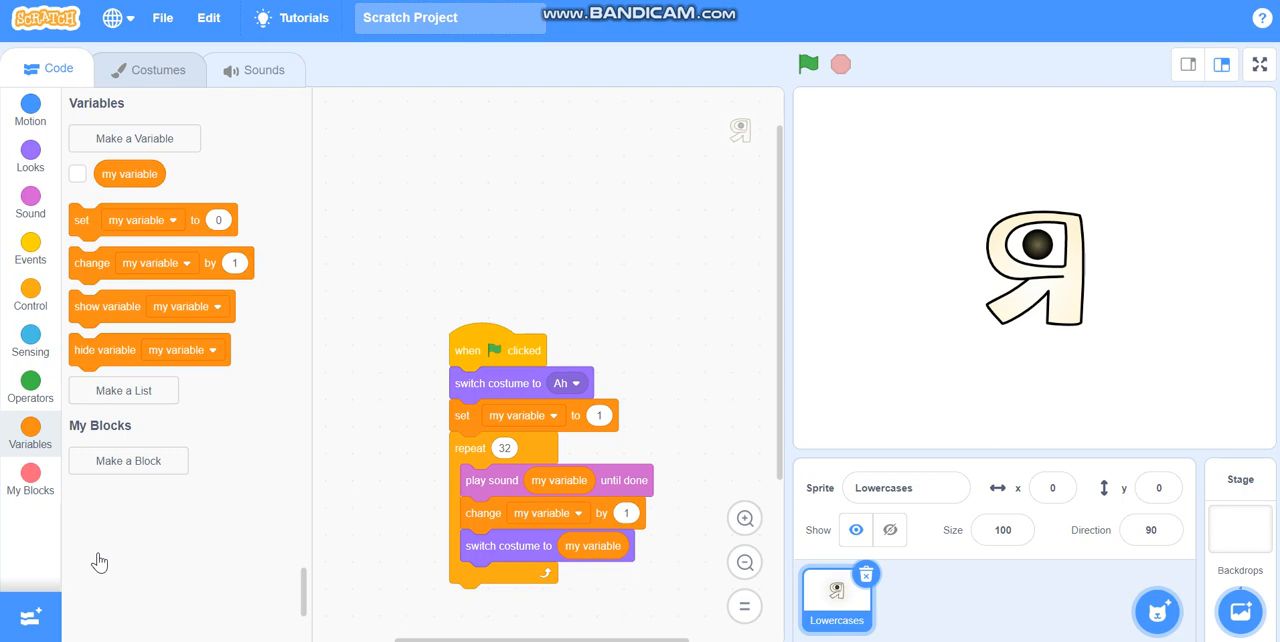
# Upload Myah-kij_znak.wav as a new Lowercases sound and listen to it
pyautogui.click(256, 68)
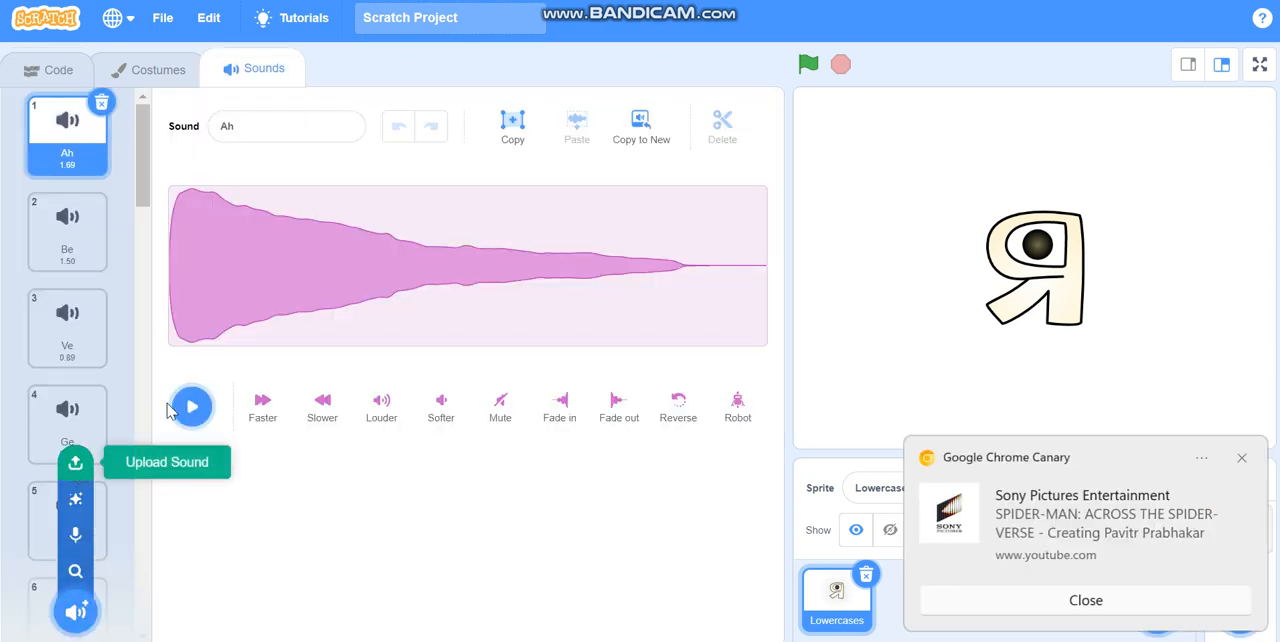
pyautogui.click(76, 462)
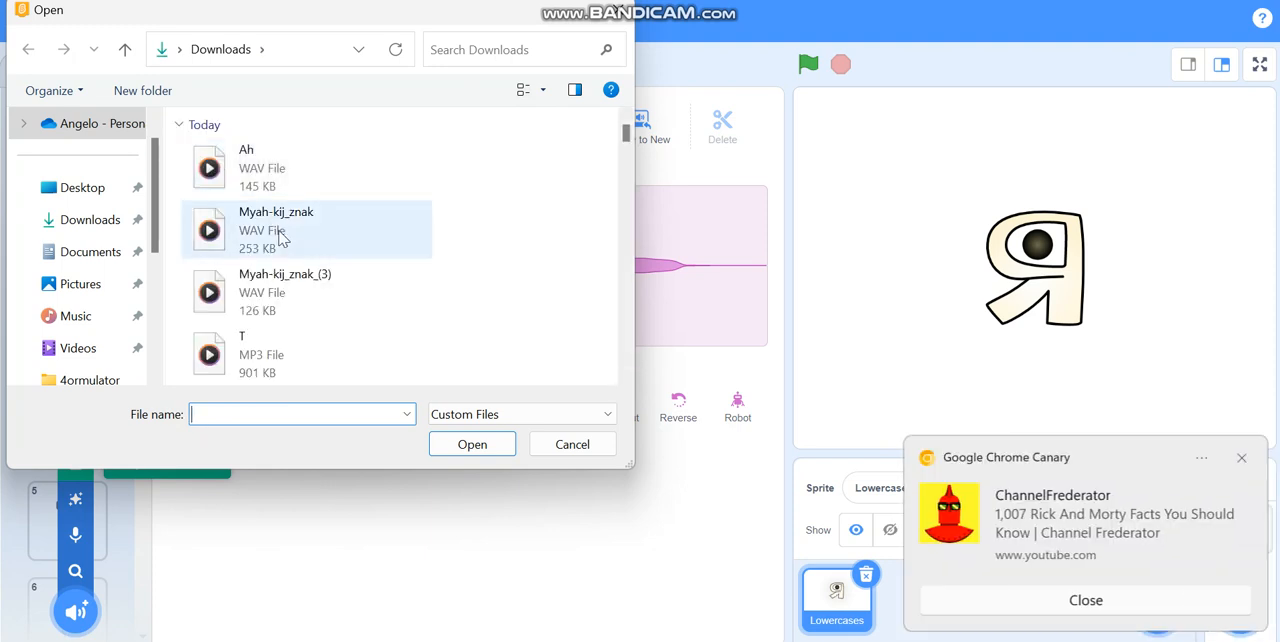
pyautogui.click(276, 230)
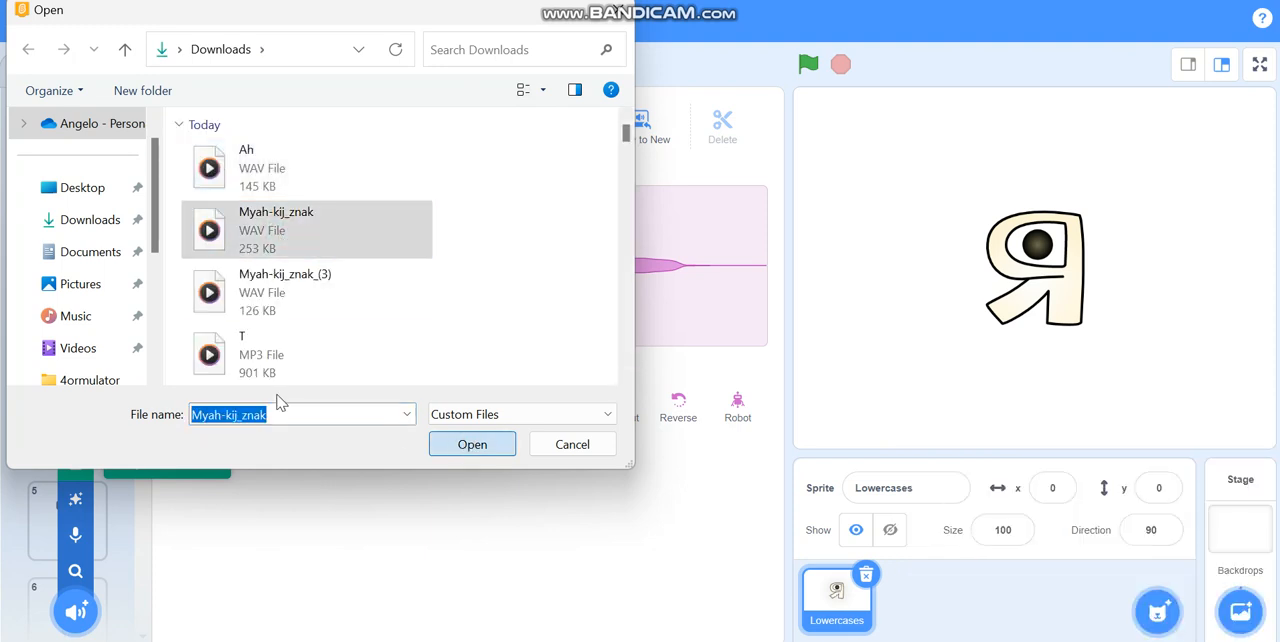
pyautogui.click(472, 444)
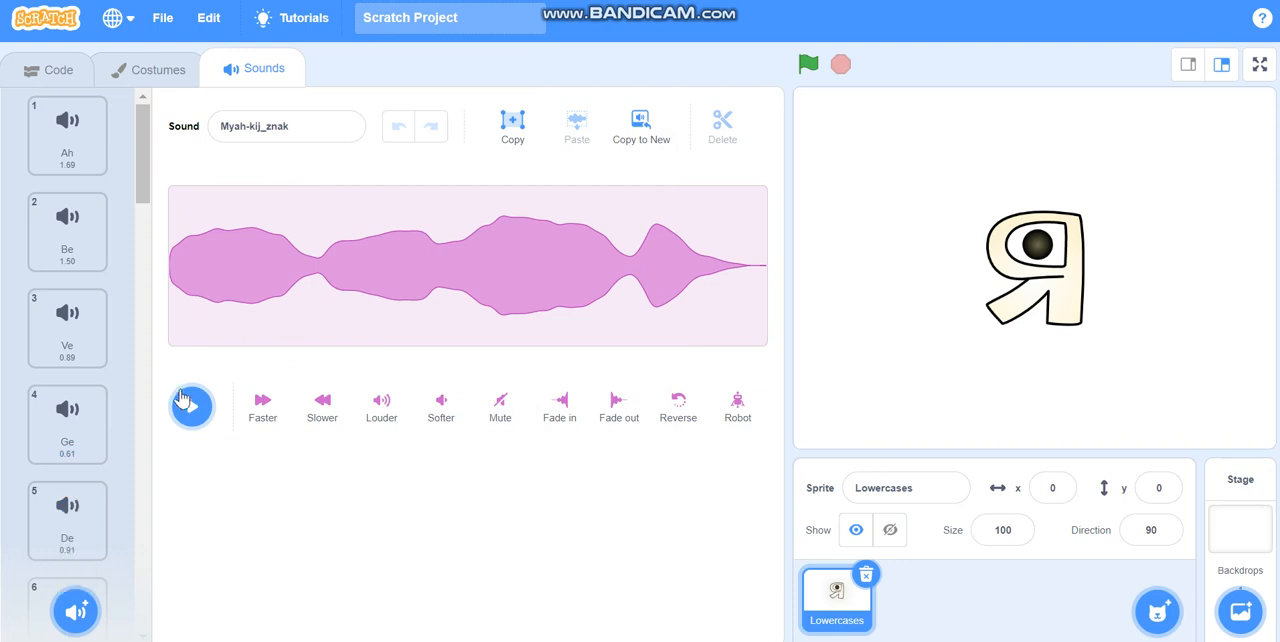
pyautogui.click(192, 406)
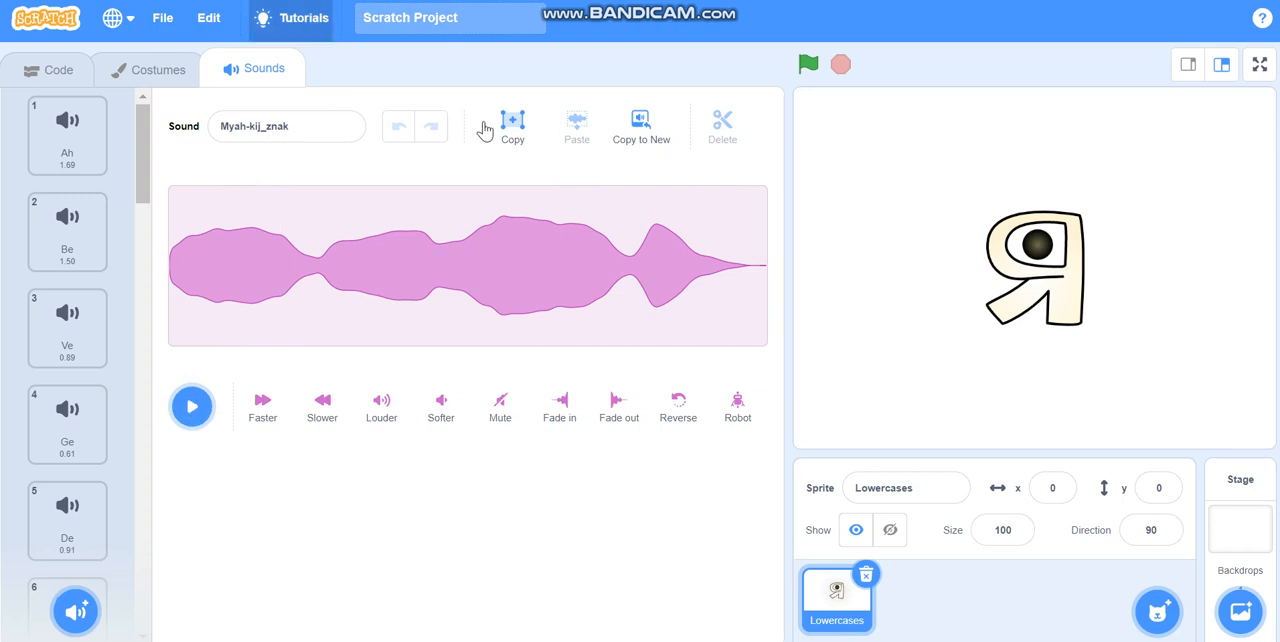
pyautogui.moveTo(488, 120)
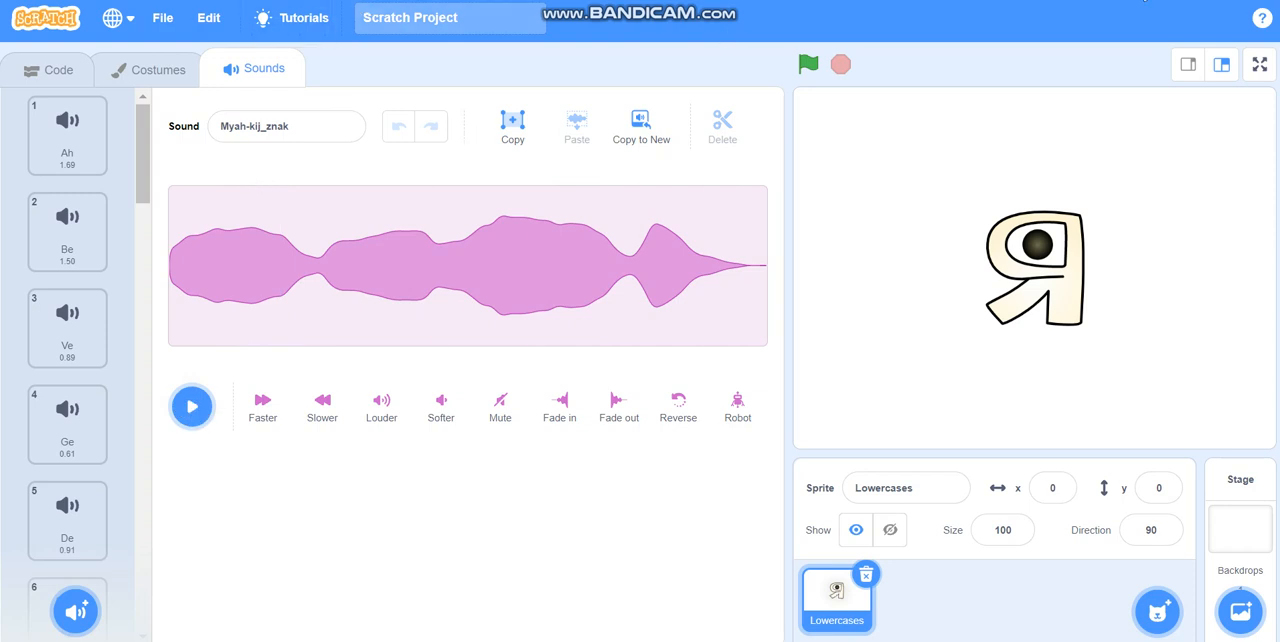
pyautogui.moveTo(64, 76)
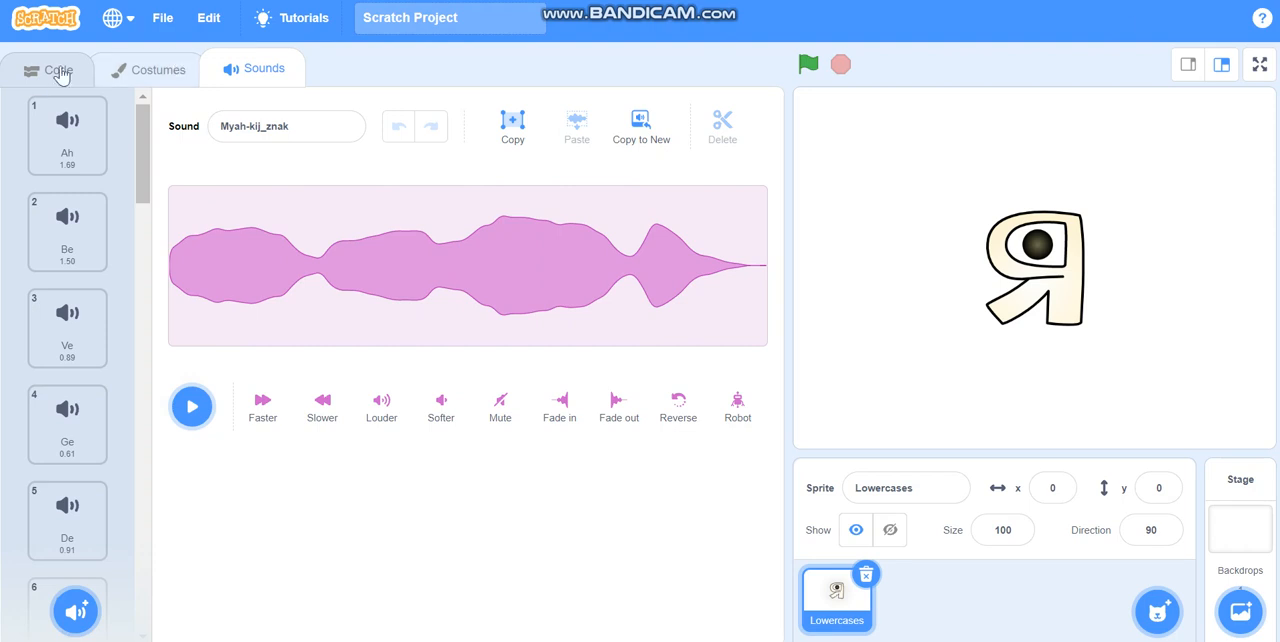
# Run the green-flag script repeatedly so Lowercases cycles through its letter costumes and sounds
pyautogui.click(50, 68)
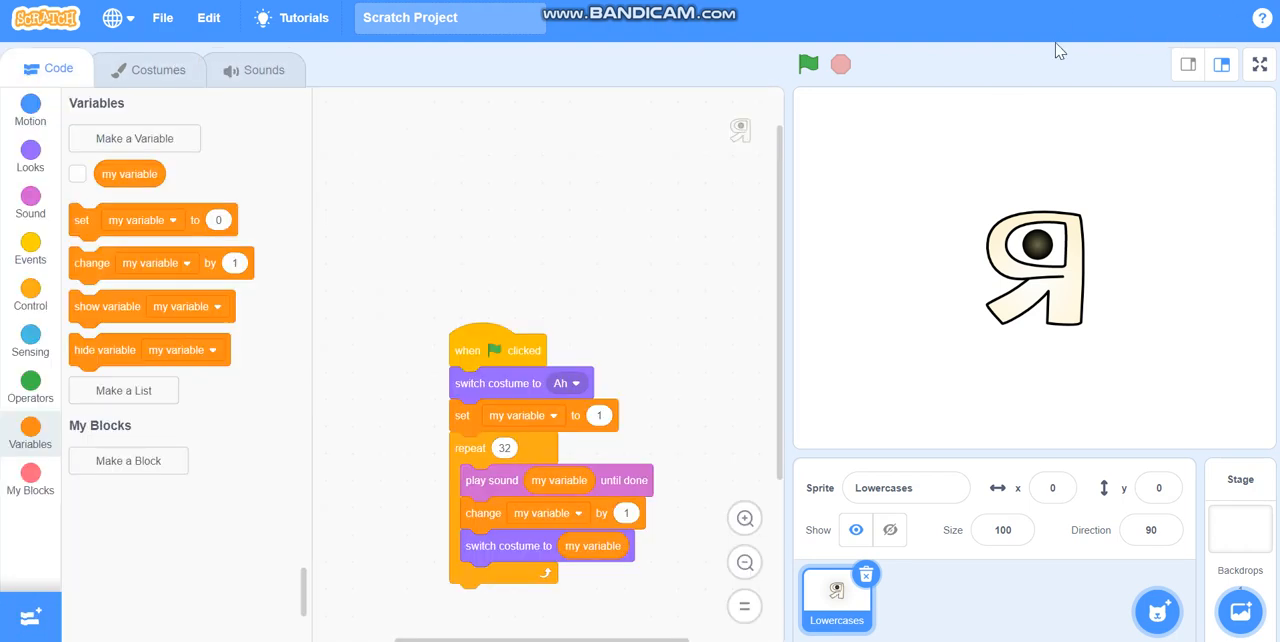
pyautogui.click(808, 64)
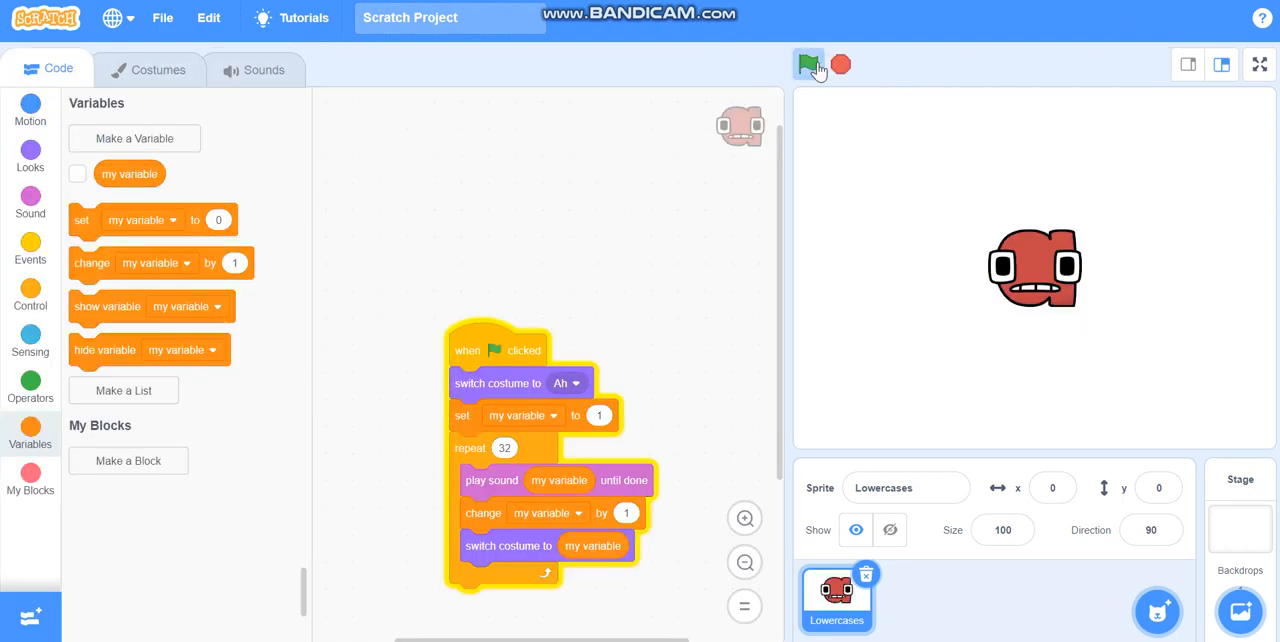
pyautogui.click(806, 64)
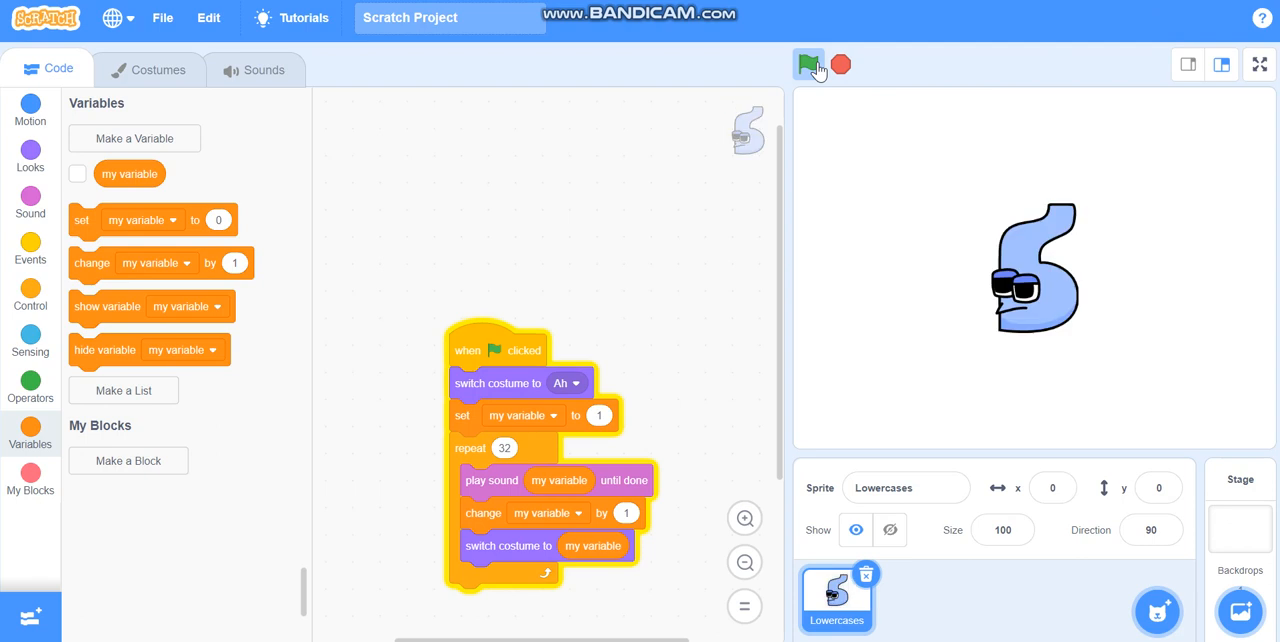
pyautogui.click(808, 64)
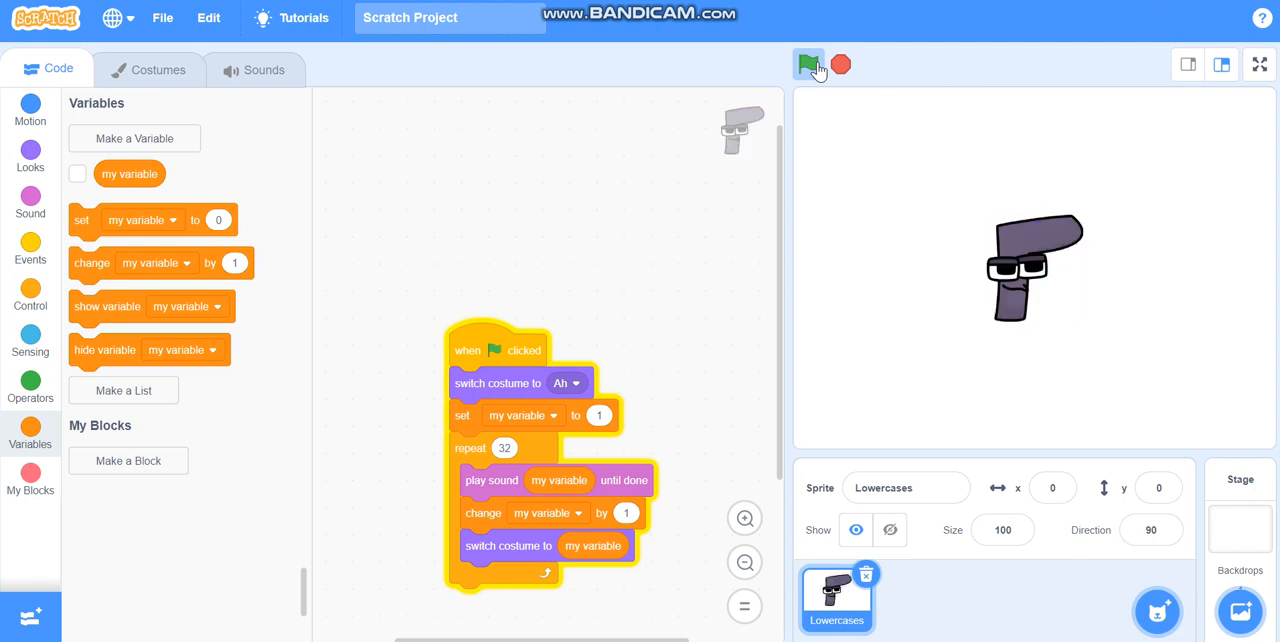
pyautogui.click(806, 64)
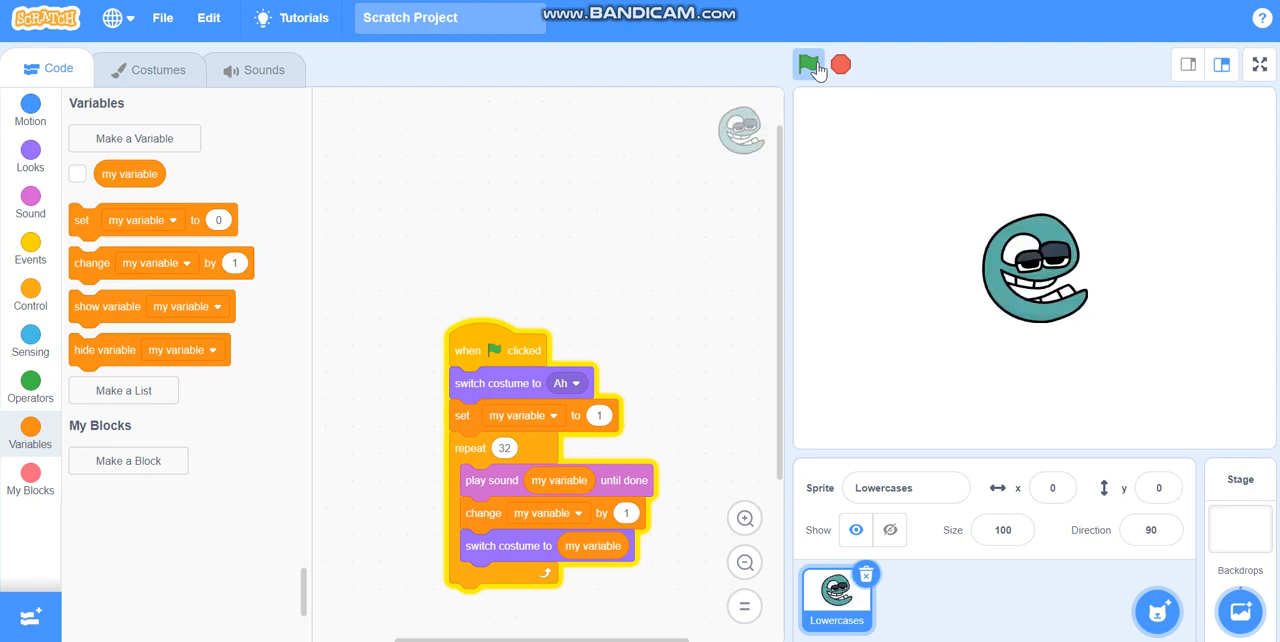
pyautogui.click(808, 64)
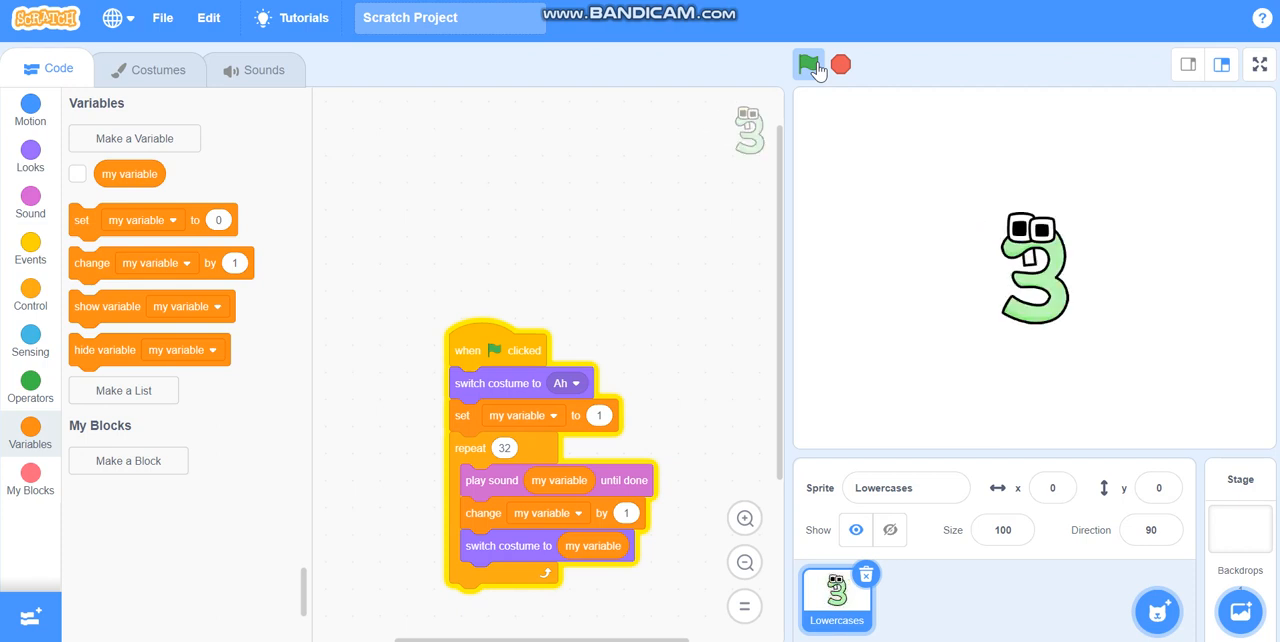
pyautogui.click(808, 64)
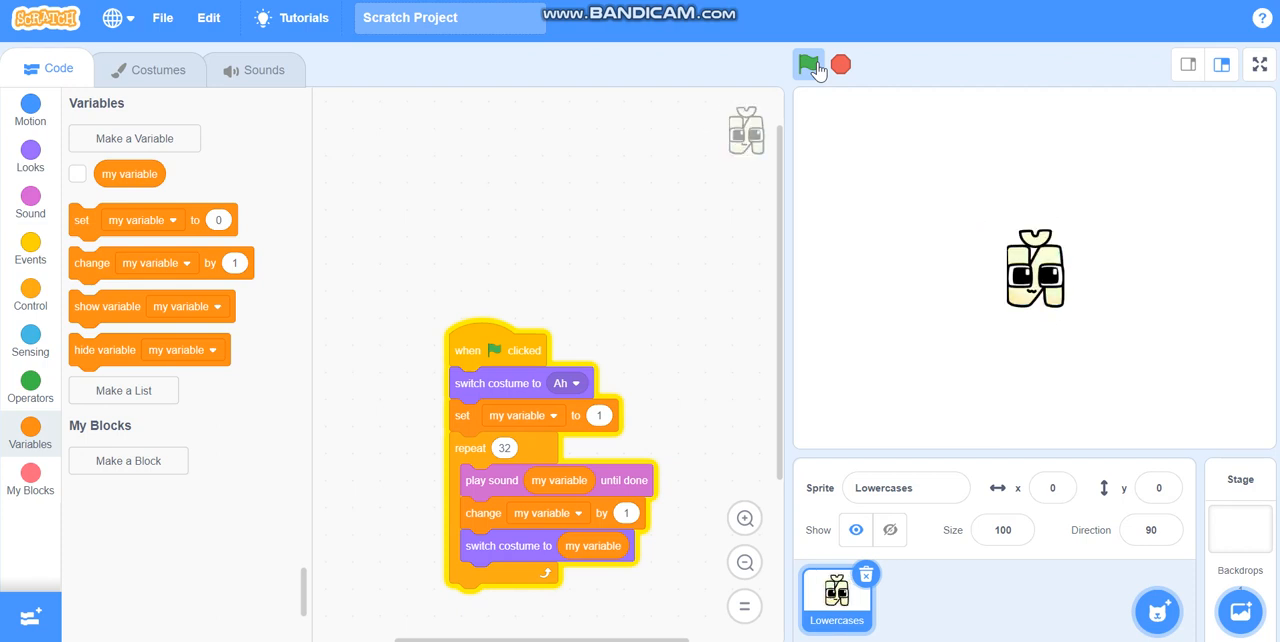
pyautogui.click(808, 64)
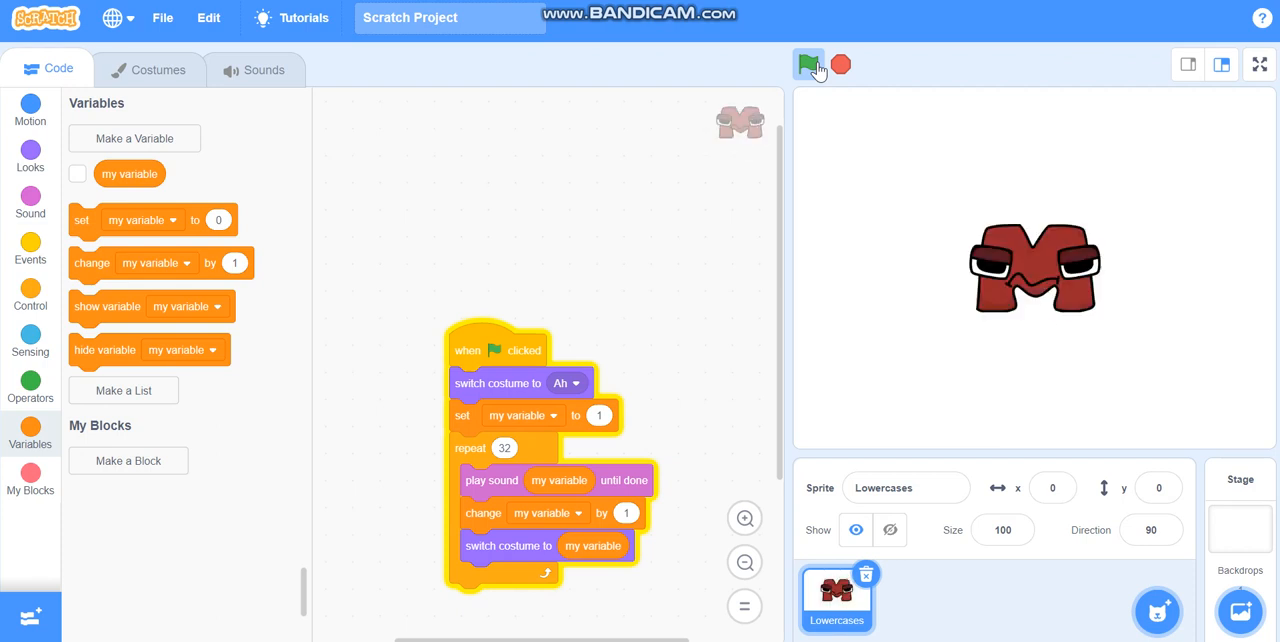
pyautogui.click(808, 64)
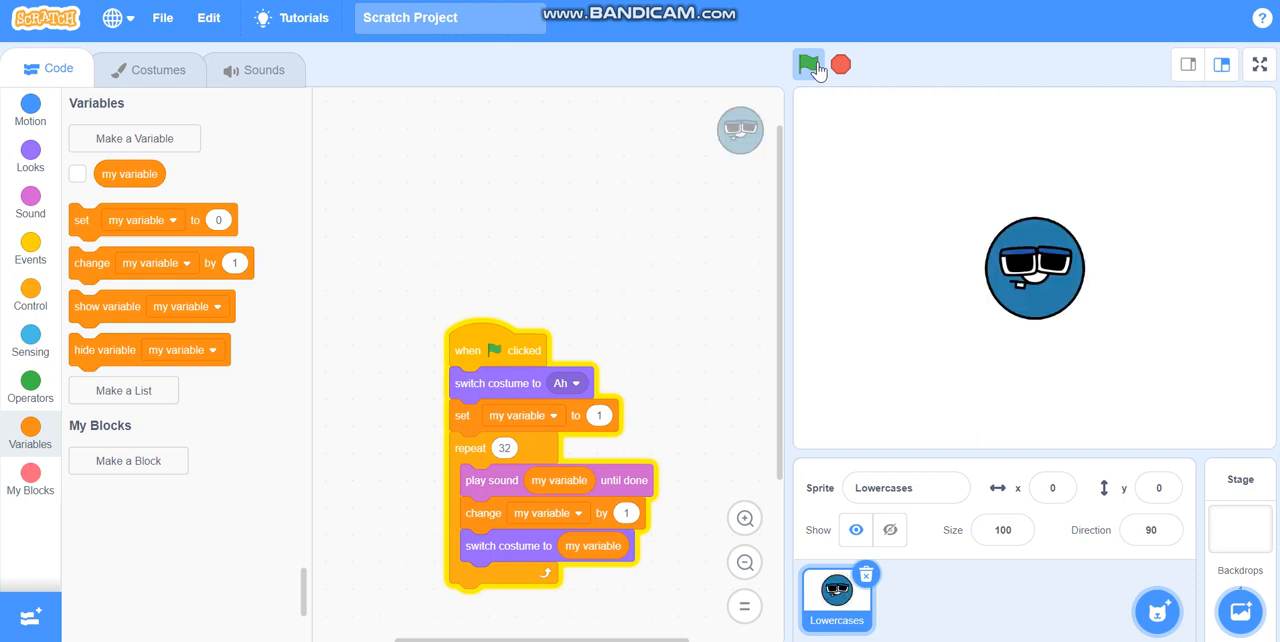
pyautogui.click(806, 64)
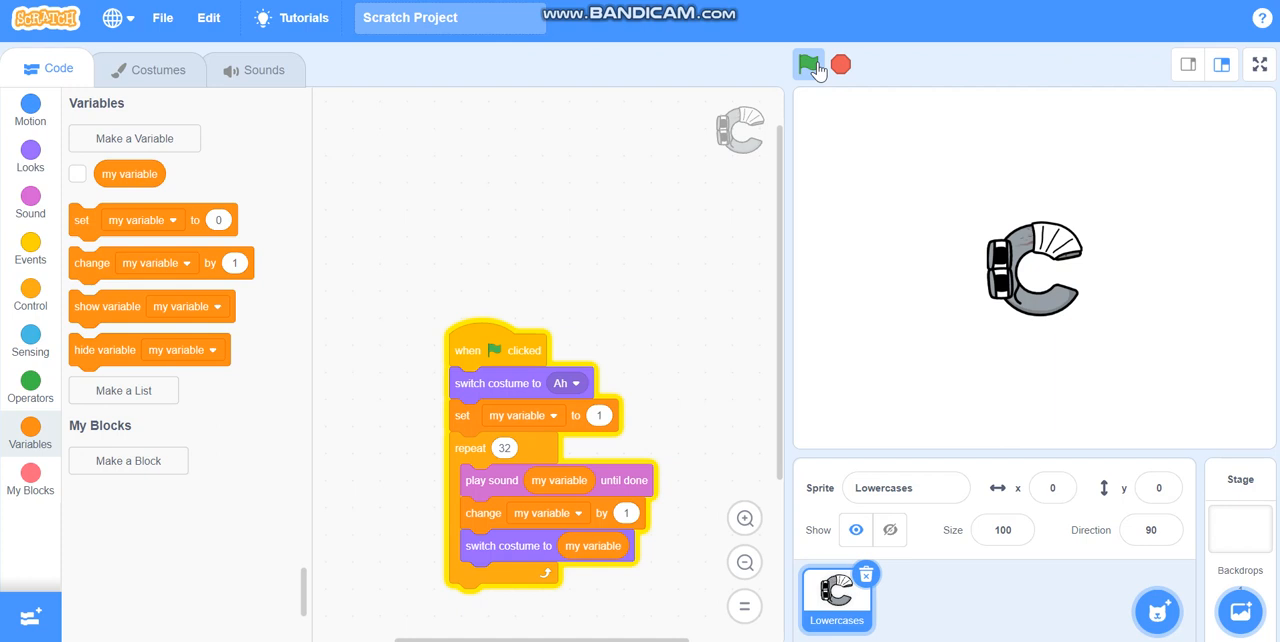
pyautogui.click(804, 64)
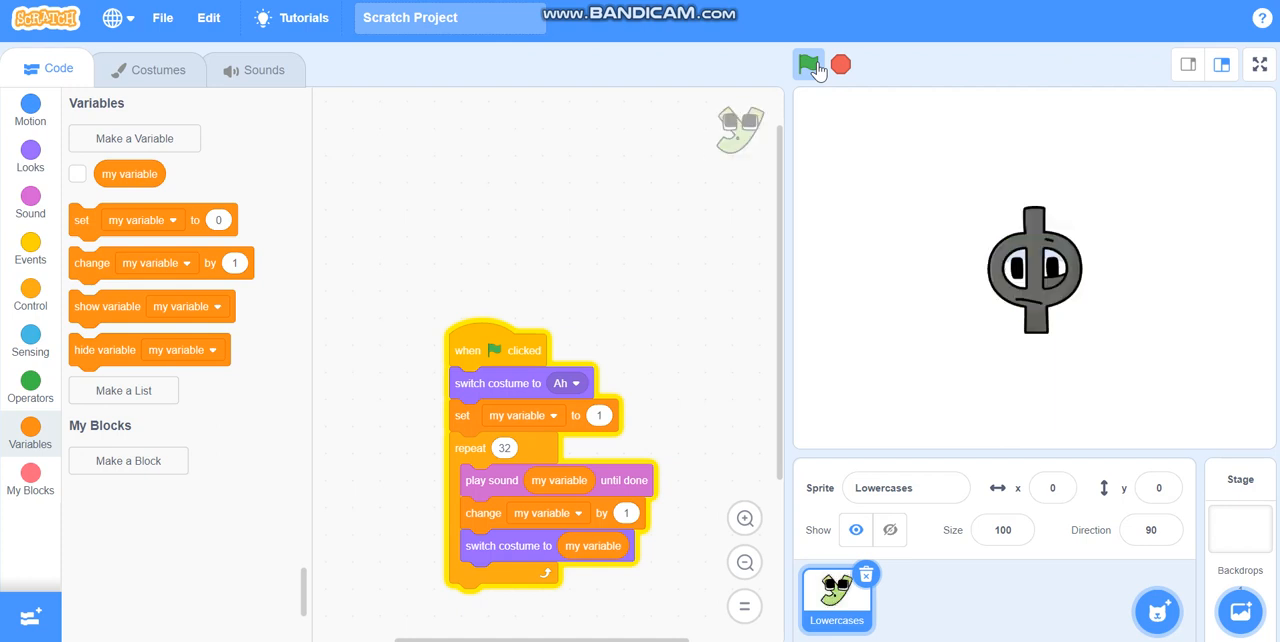
pyautogui.click(804, 64)
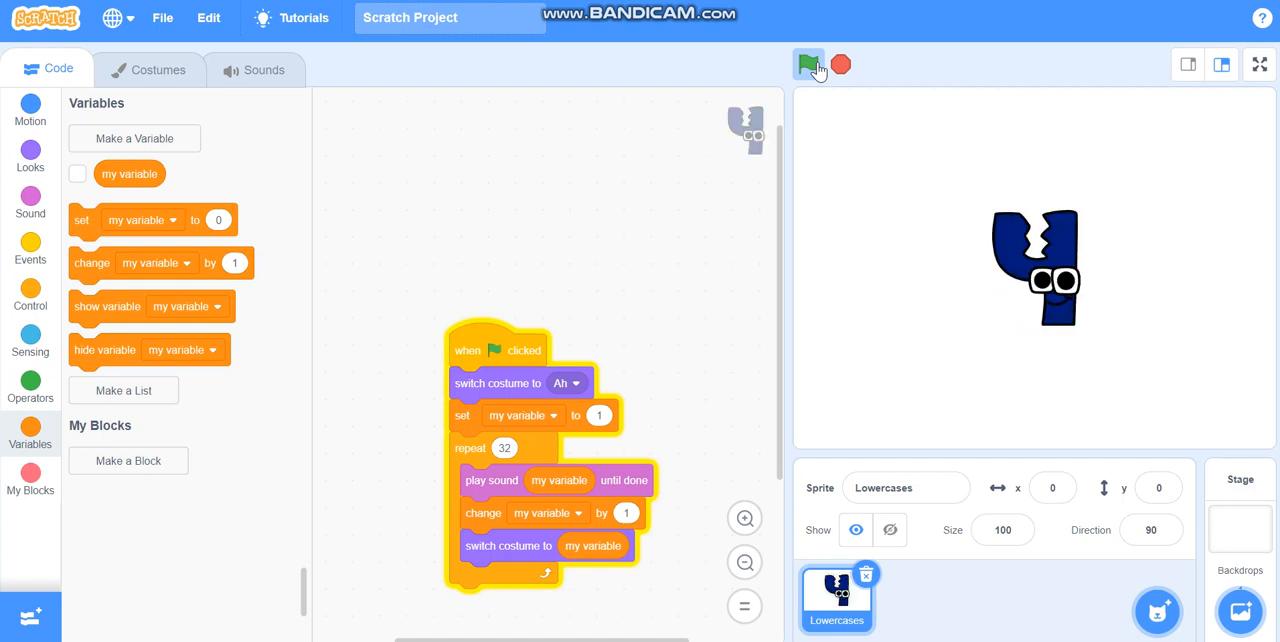
pyautogui.click(806, 64)
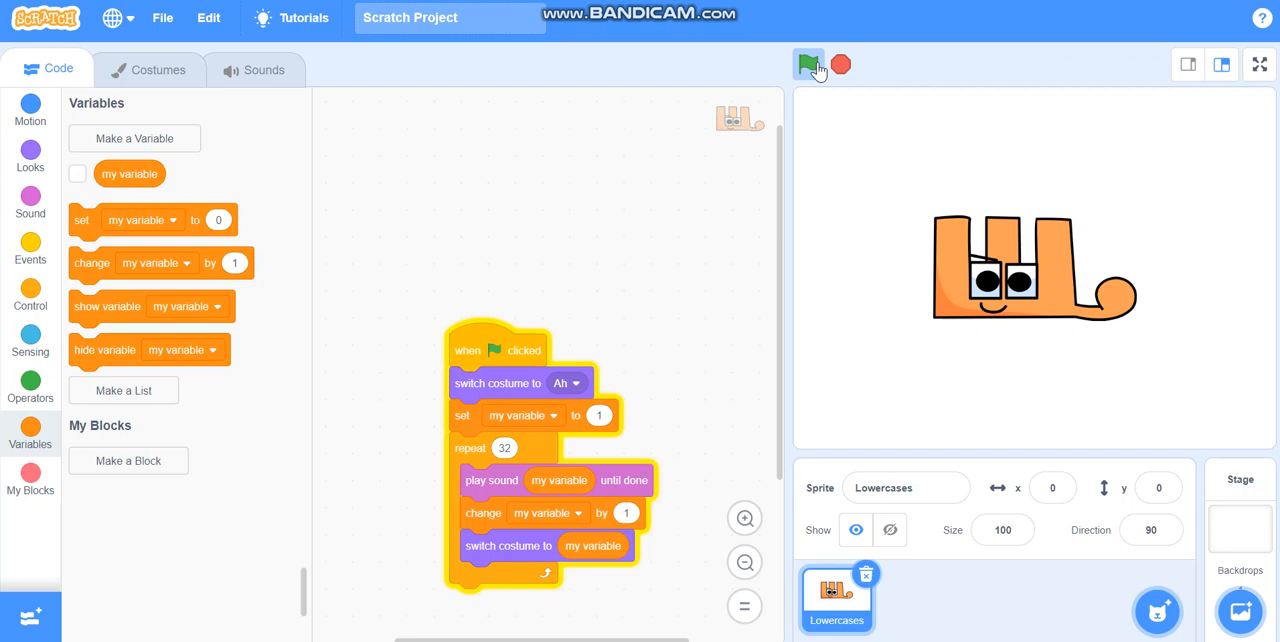
pyautogui.click(804, 64)
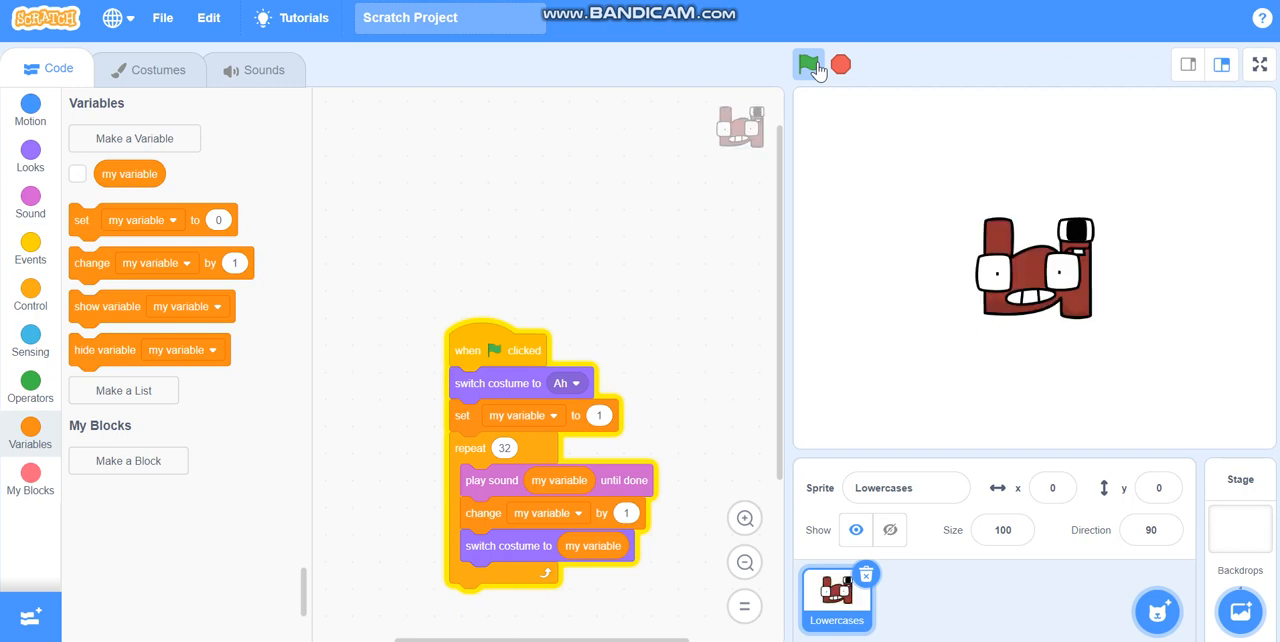
pyautogui.click(808, 64)
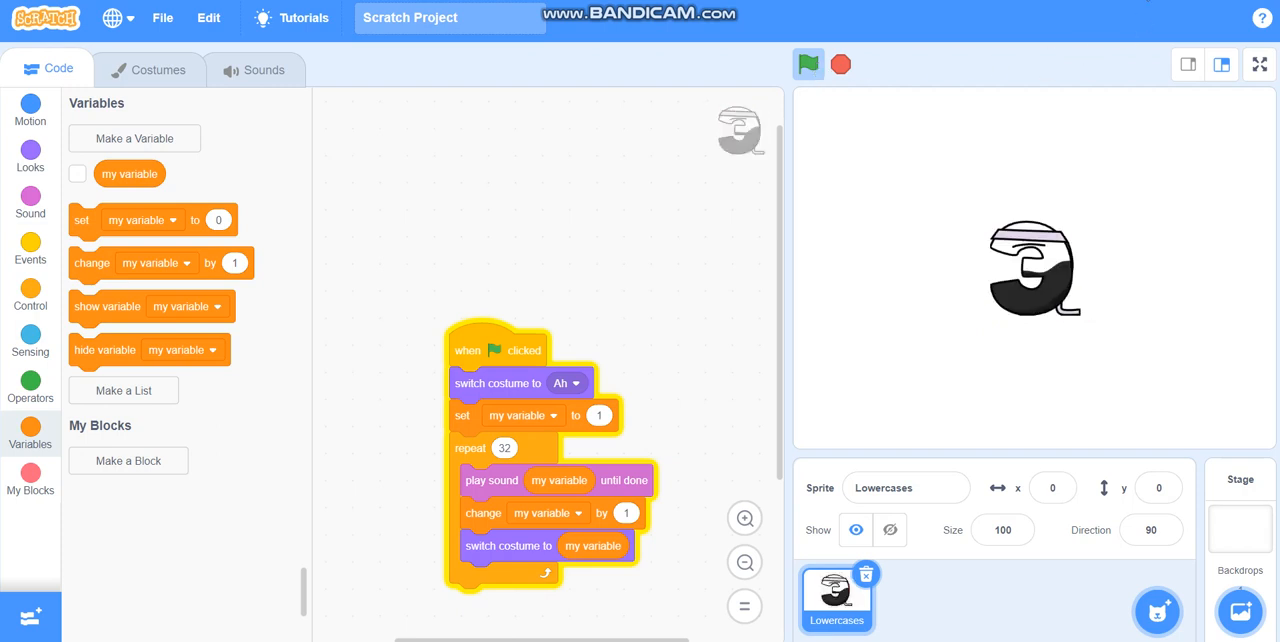
pyautogui.click(260, 68)
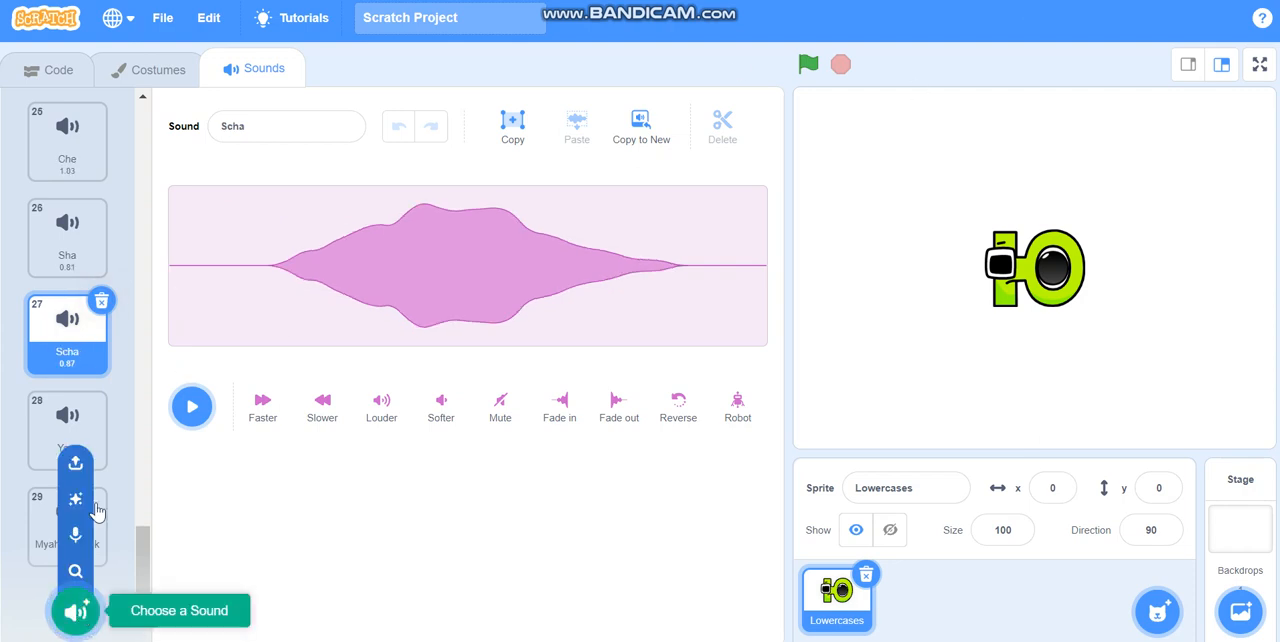
pyautogui.moveTo(76, 464)
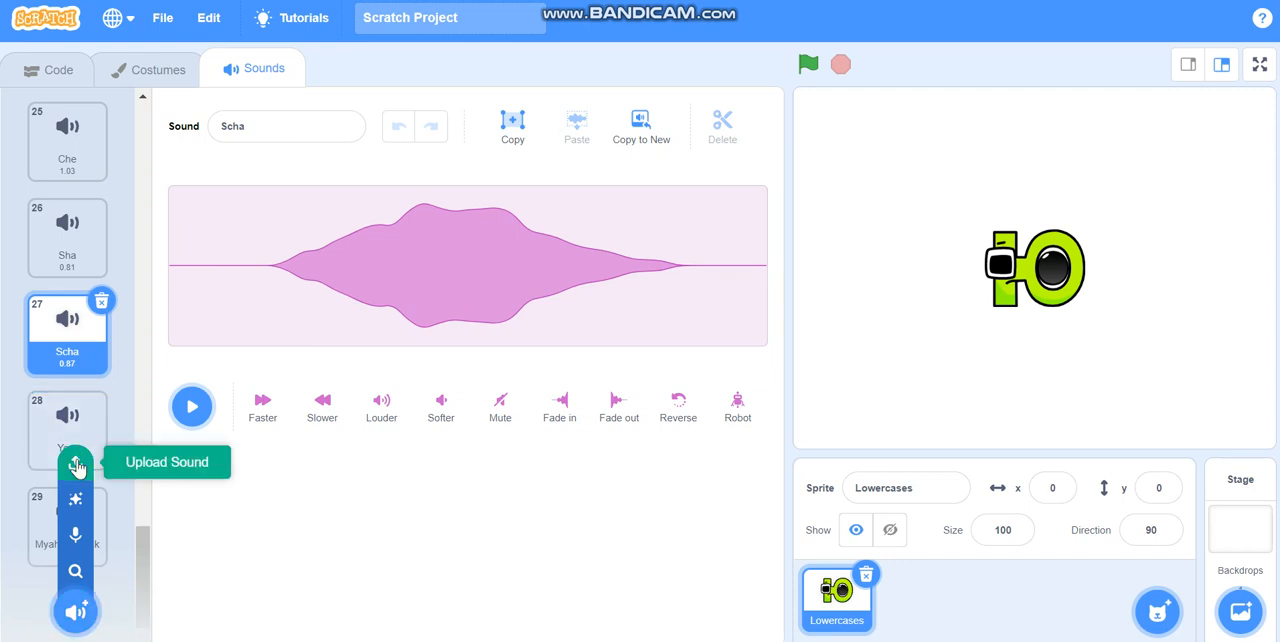
# Start uploading a sound file from the computer for the sprite
pyautogui.click(74, 464)
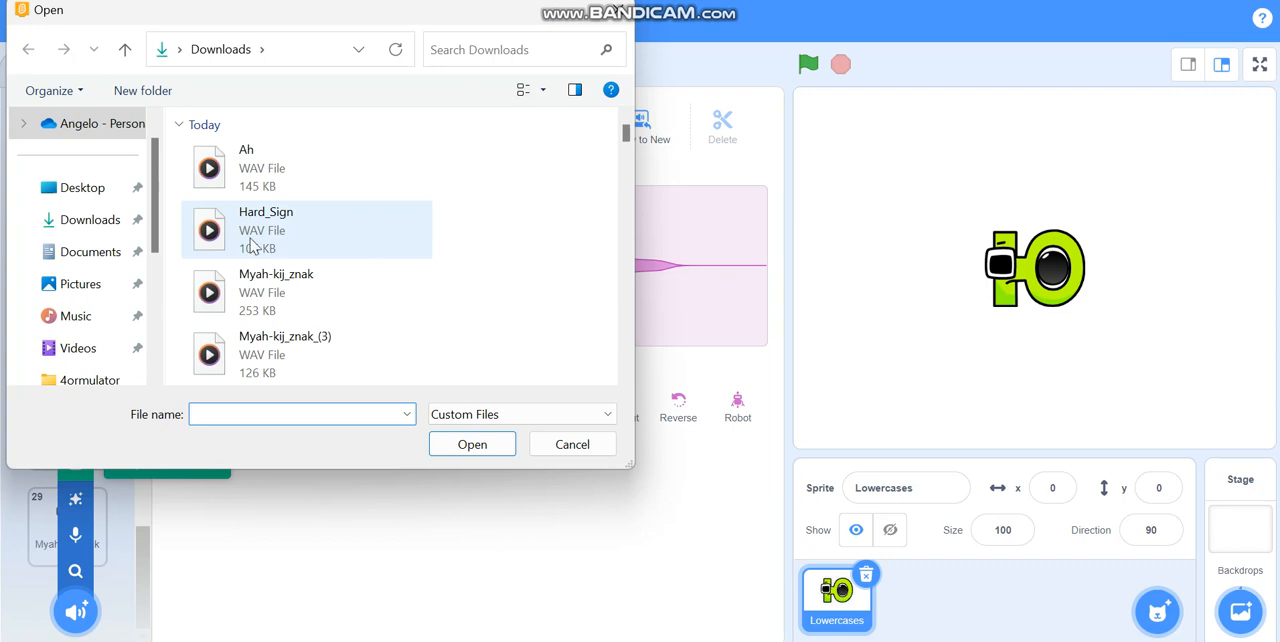
# Upload the Hard_Sign WAV from Downloads as the sprite's newest sound
pyautogui.click(266, 228)
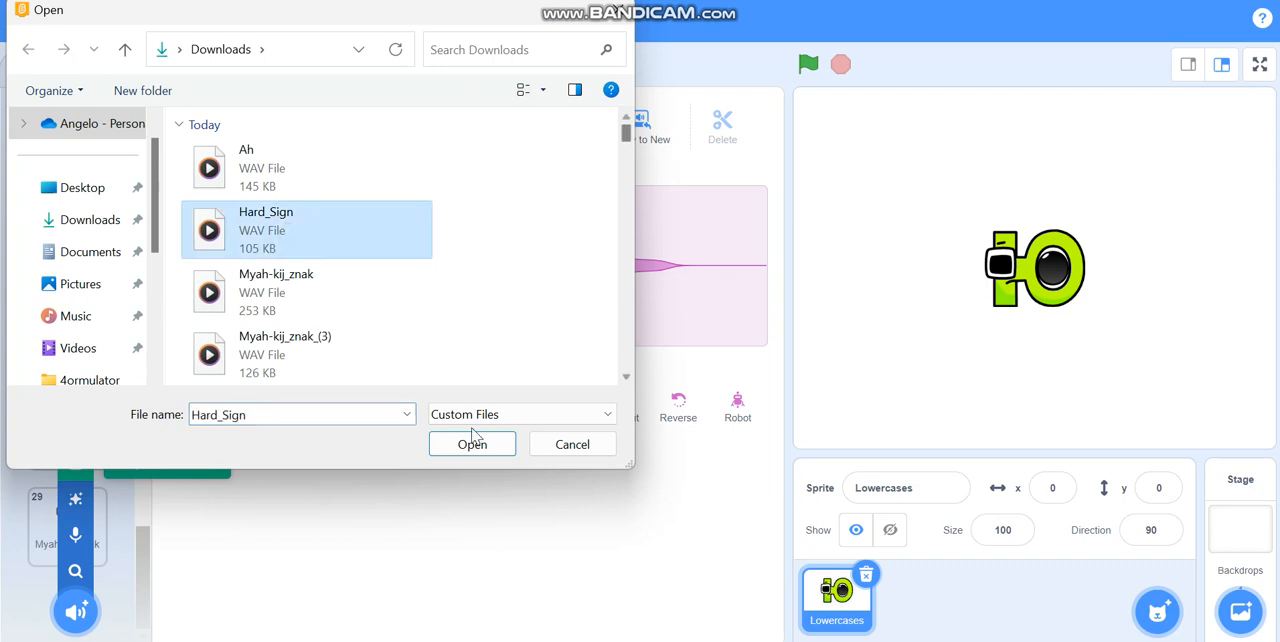
pyautogui.click(472, 444)
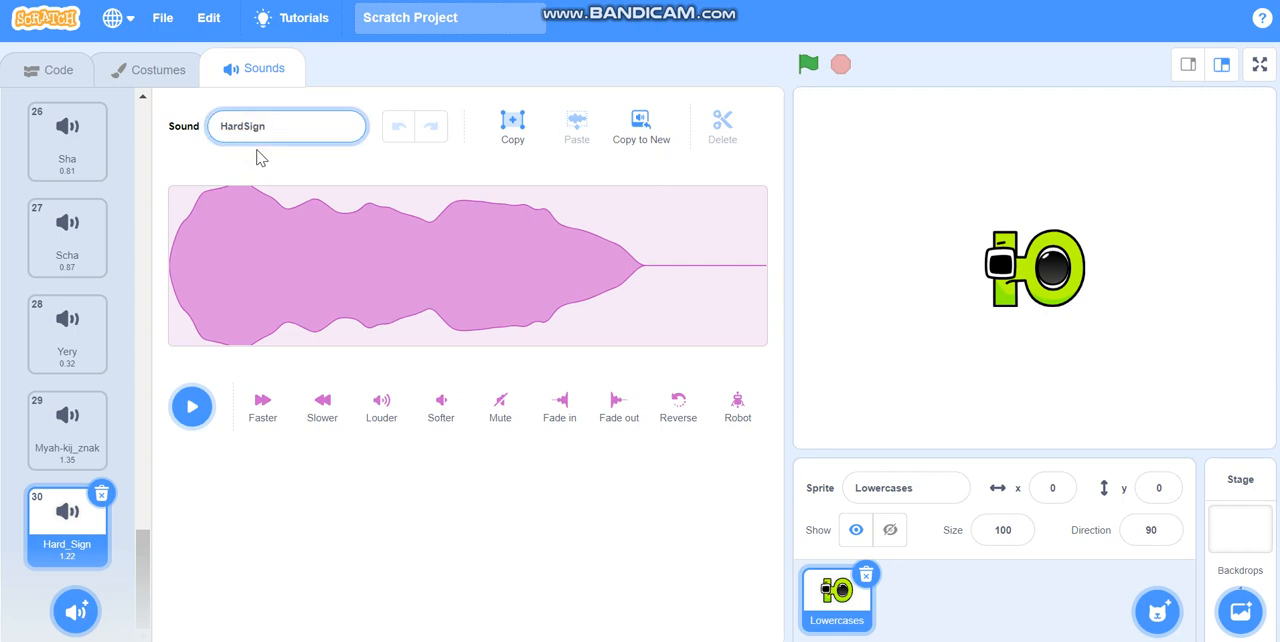
# Rename the newly uploaded sound to 'Hard Sign'
pyautogui.write('Hard Sign')
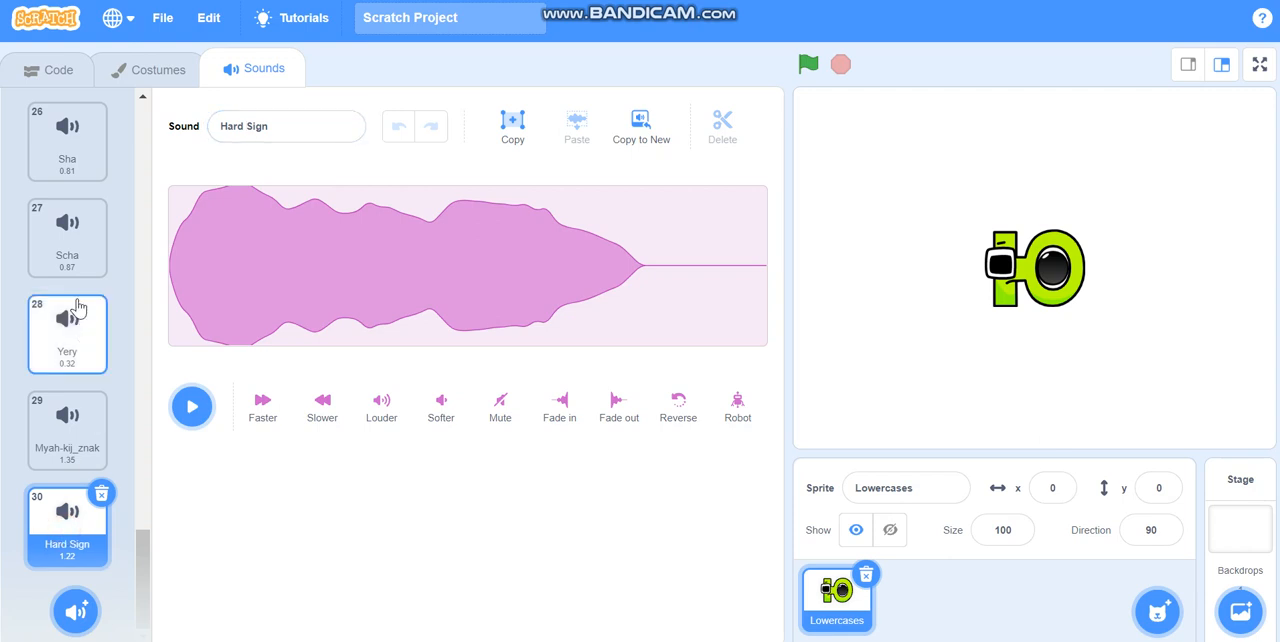
pyautogui.moveTo(68, 340)
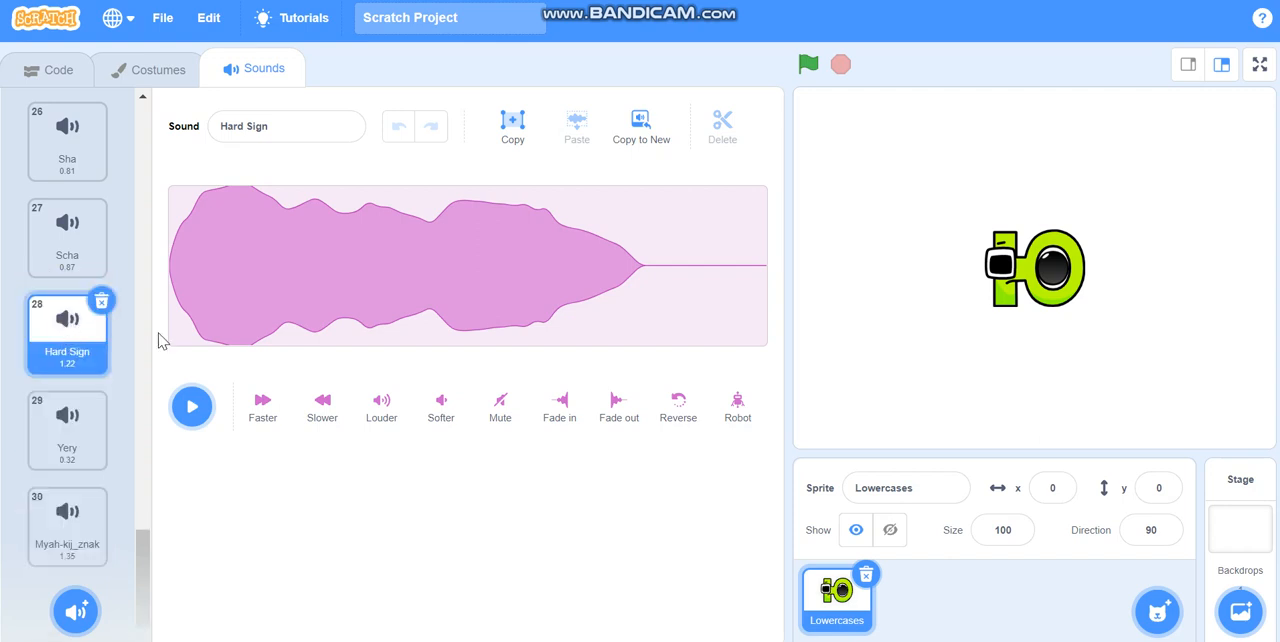
pyautogui.moveTo(808, 76)
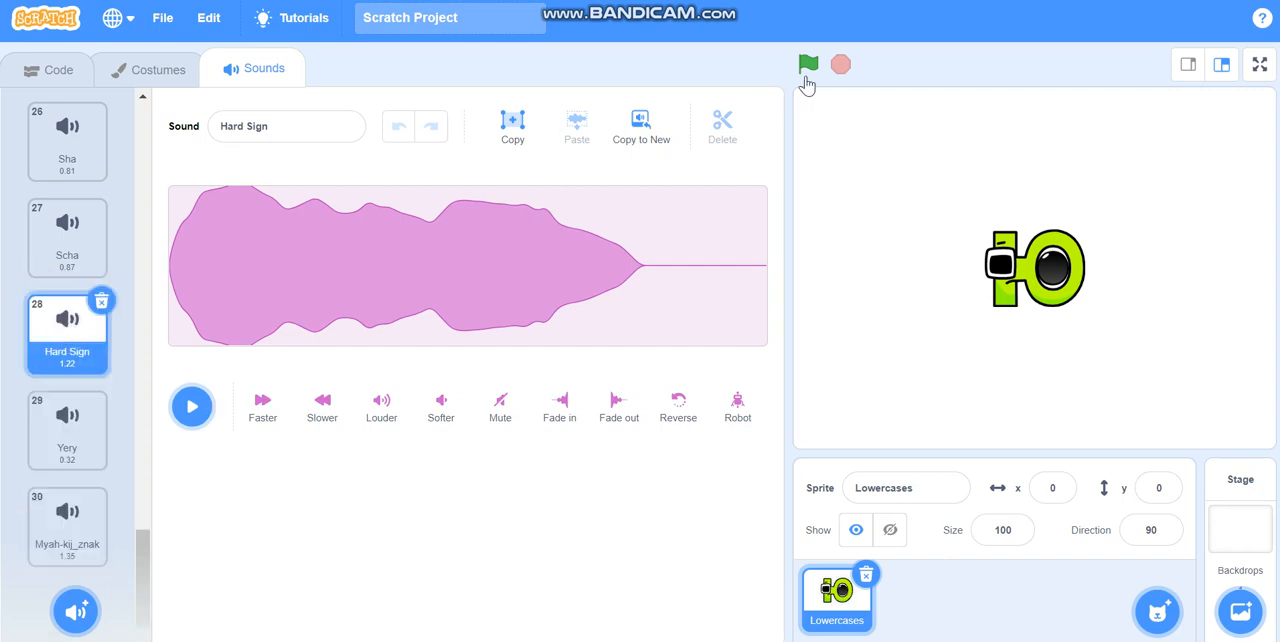
# Run the project with the green flag and watch Lowercases cycle letters and sounds to the end
pyautogui.click(800, 60)
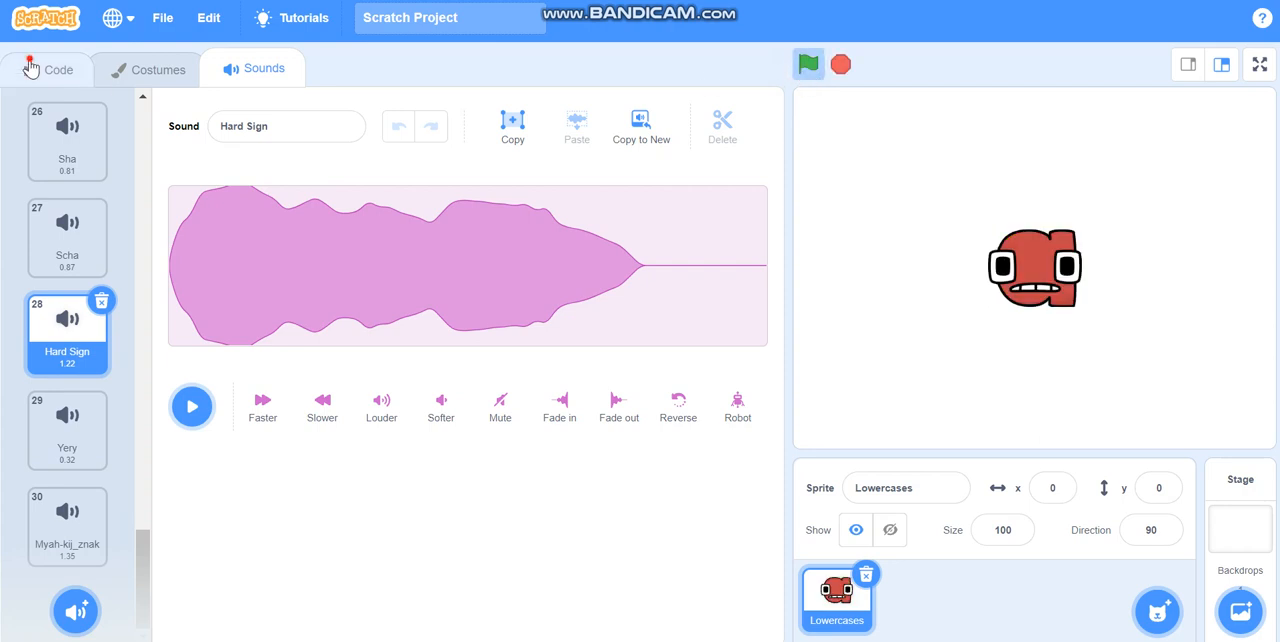
pyautogui.click(44, 68)
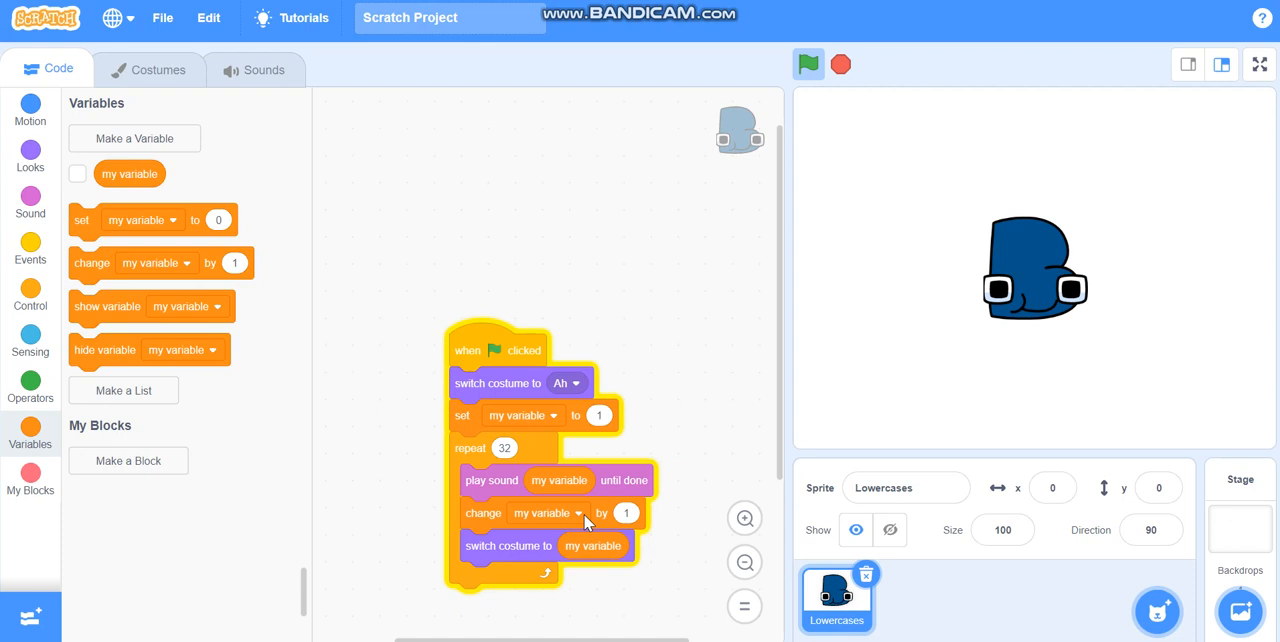
pyautogui.click(808, 64)
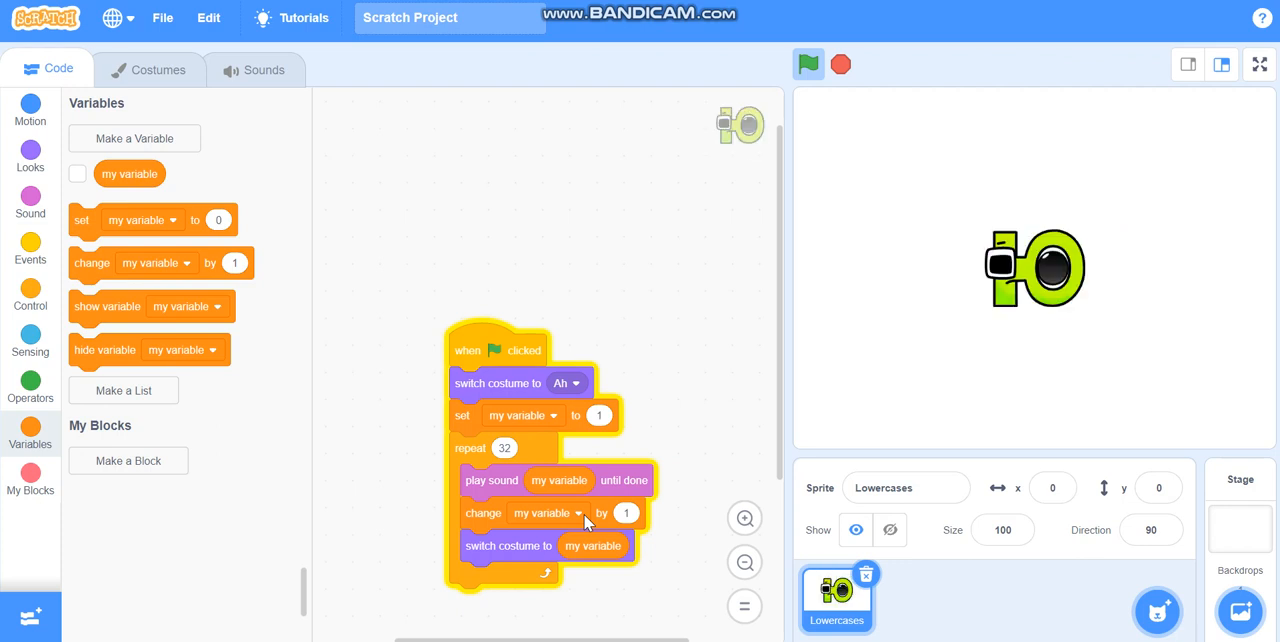
pyautogui.click(808, 64)
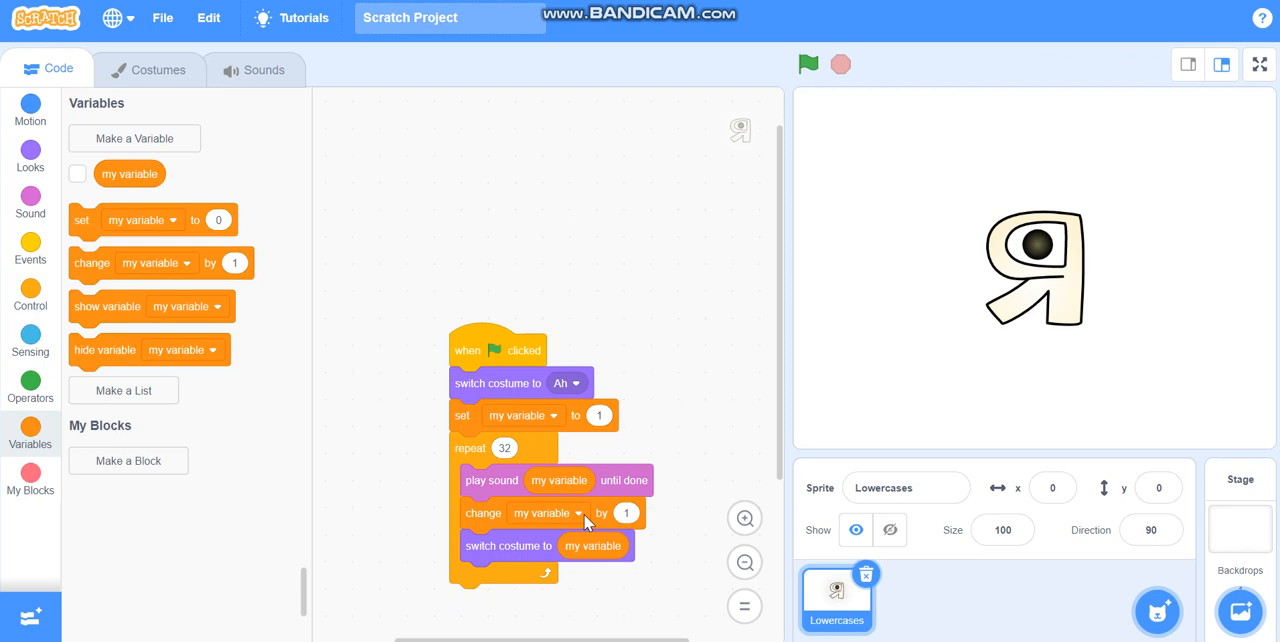
pyautogui.moveTo(832, 312)
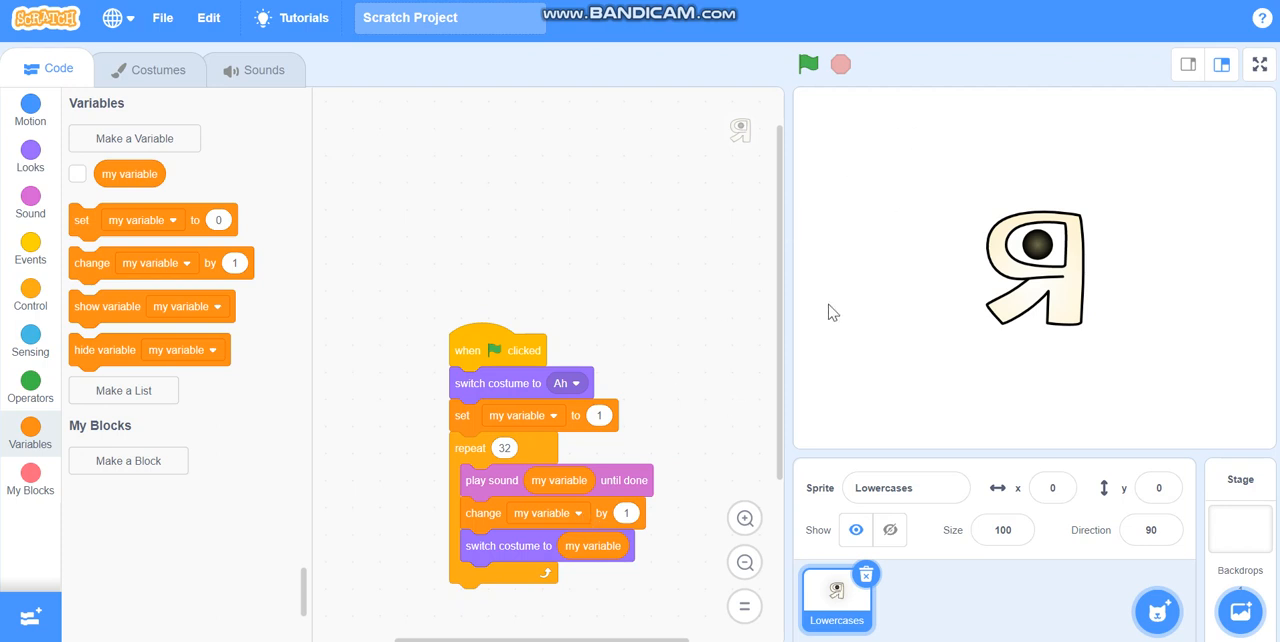
pyautogui.moveTo(1180, 128)
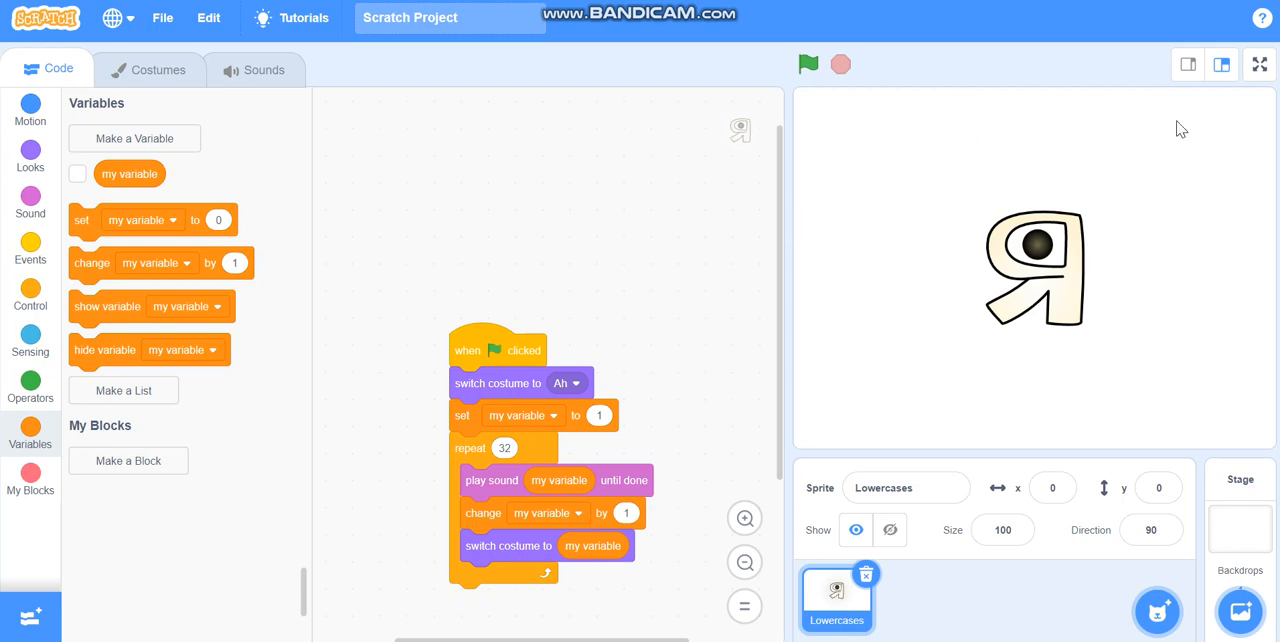
pyautogui.moveTo(1058, 212)
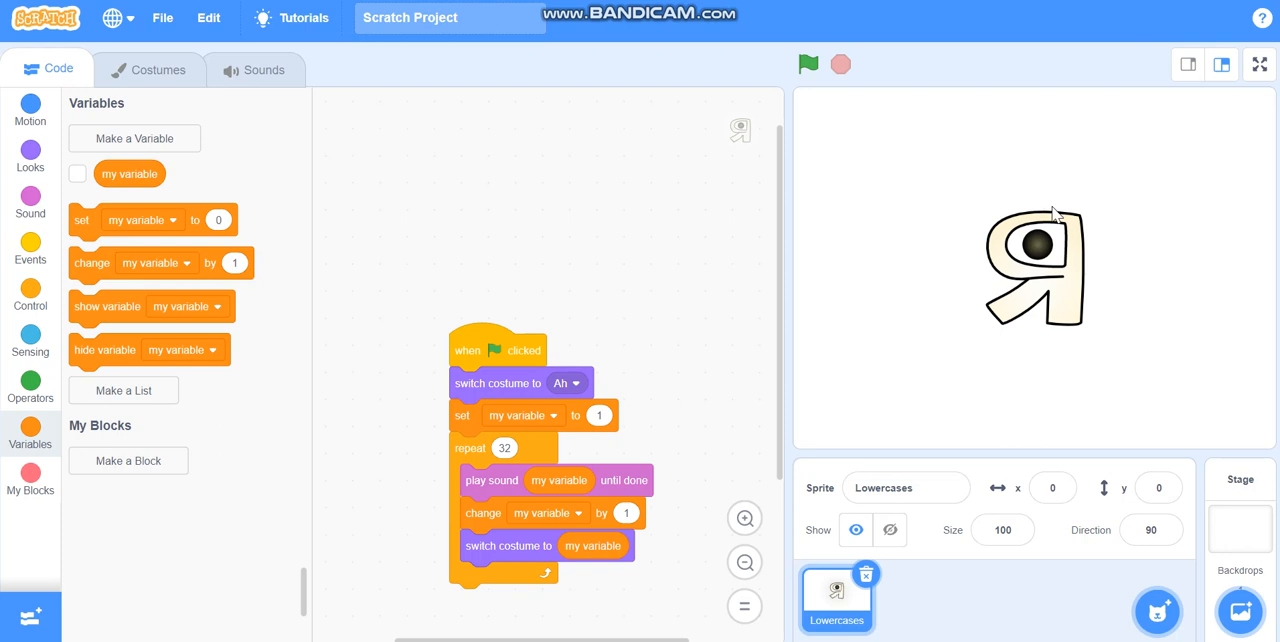
pyautogui.moveTo(1092, 144)
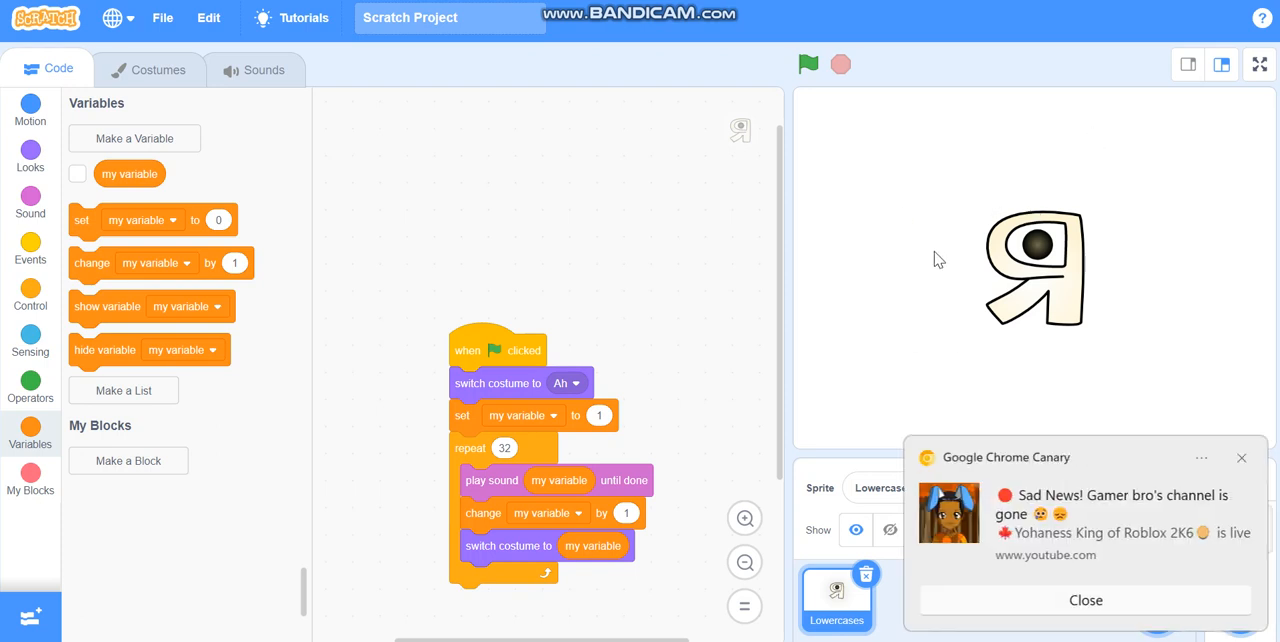
pyautogui.click(1086, 600)
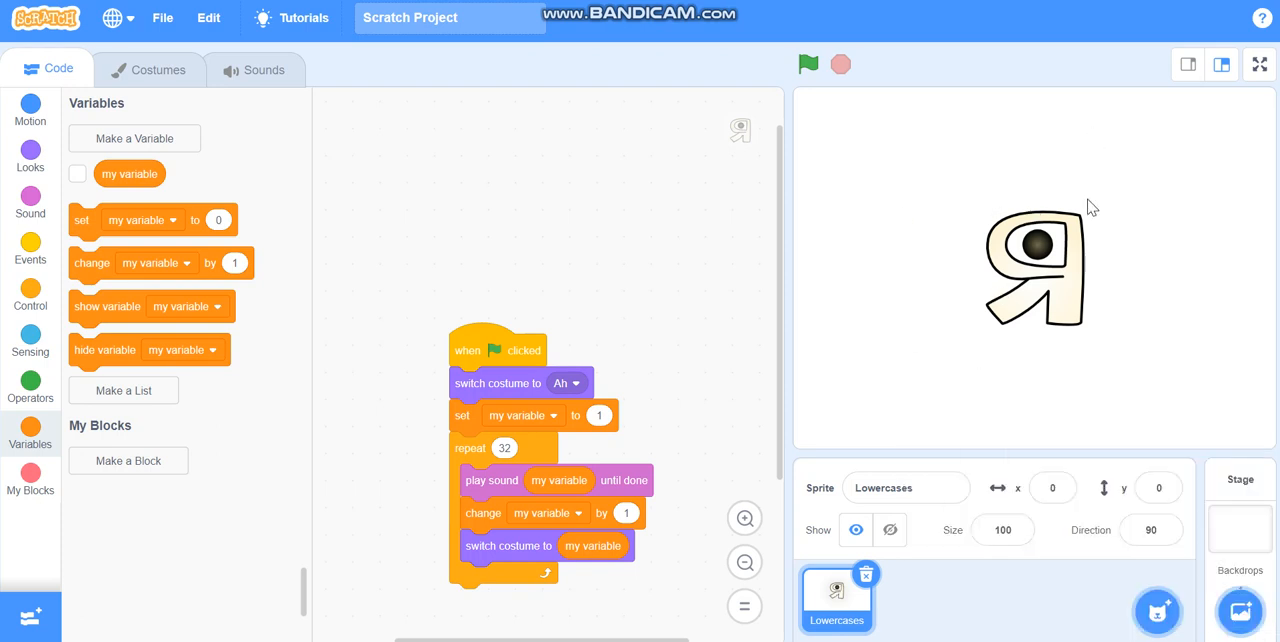
pyautogui.moveTo(872, 296)
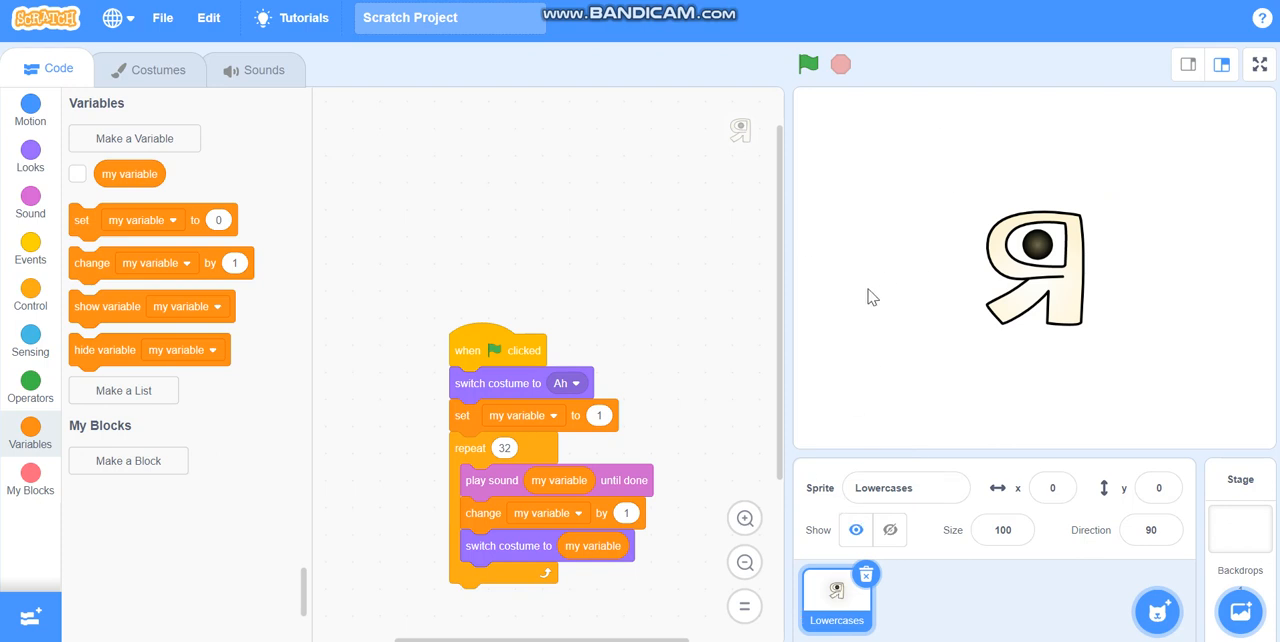
pyautogui.moveTo(1064, 8)
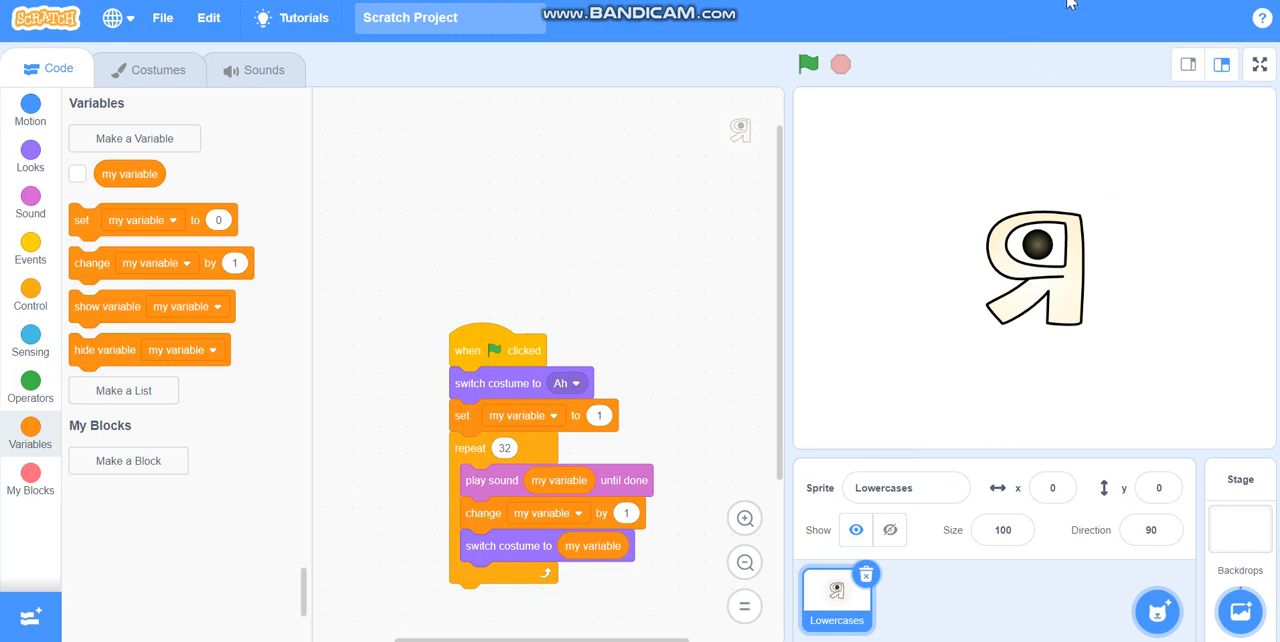
pyautogui.moveTo(998, 94)
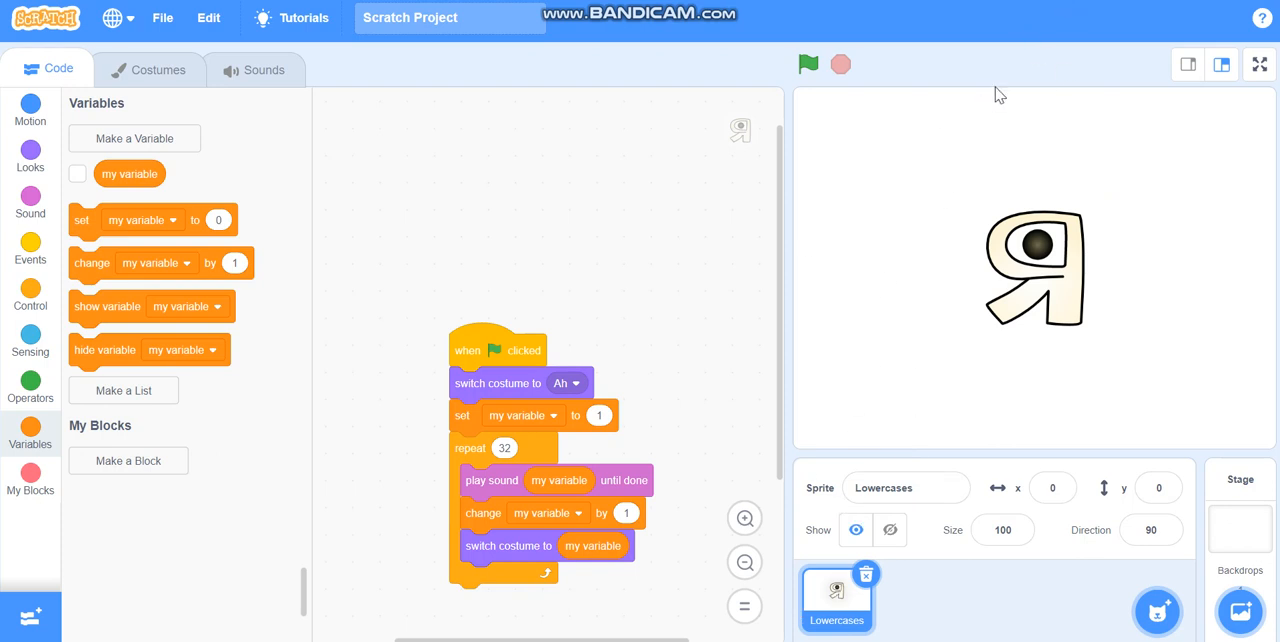
pyautogui.moveTo(1088, 8)
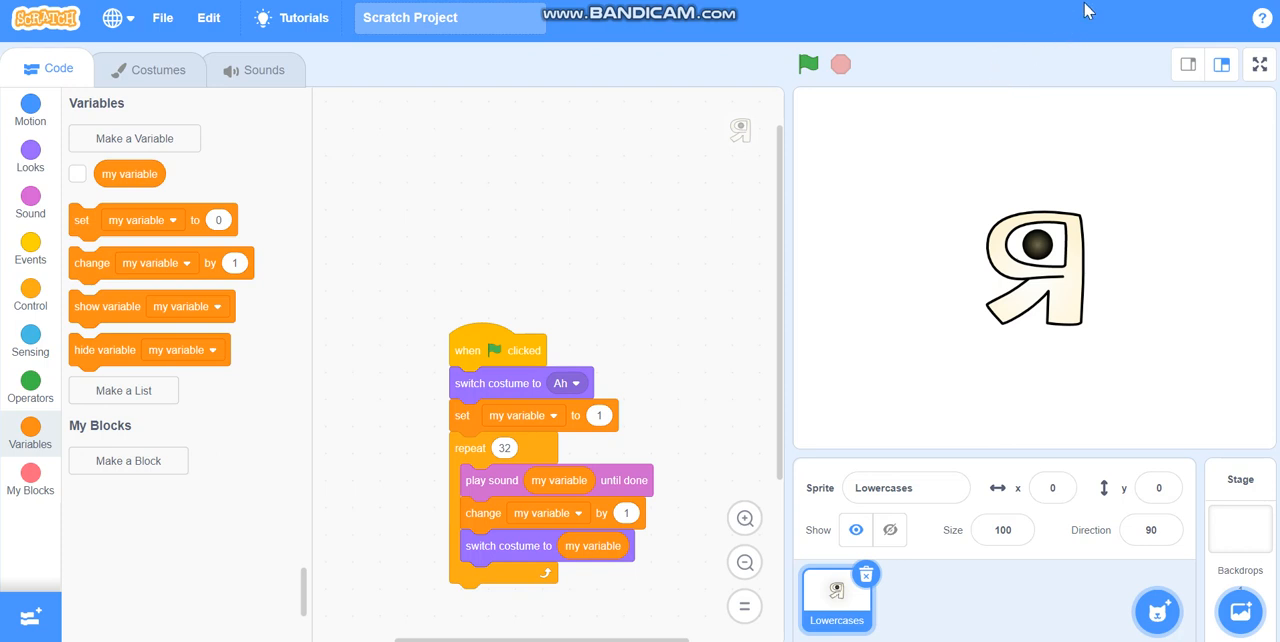